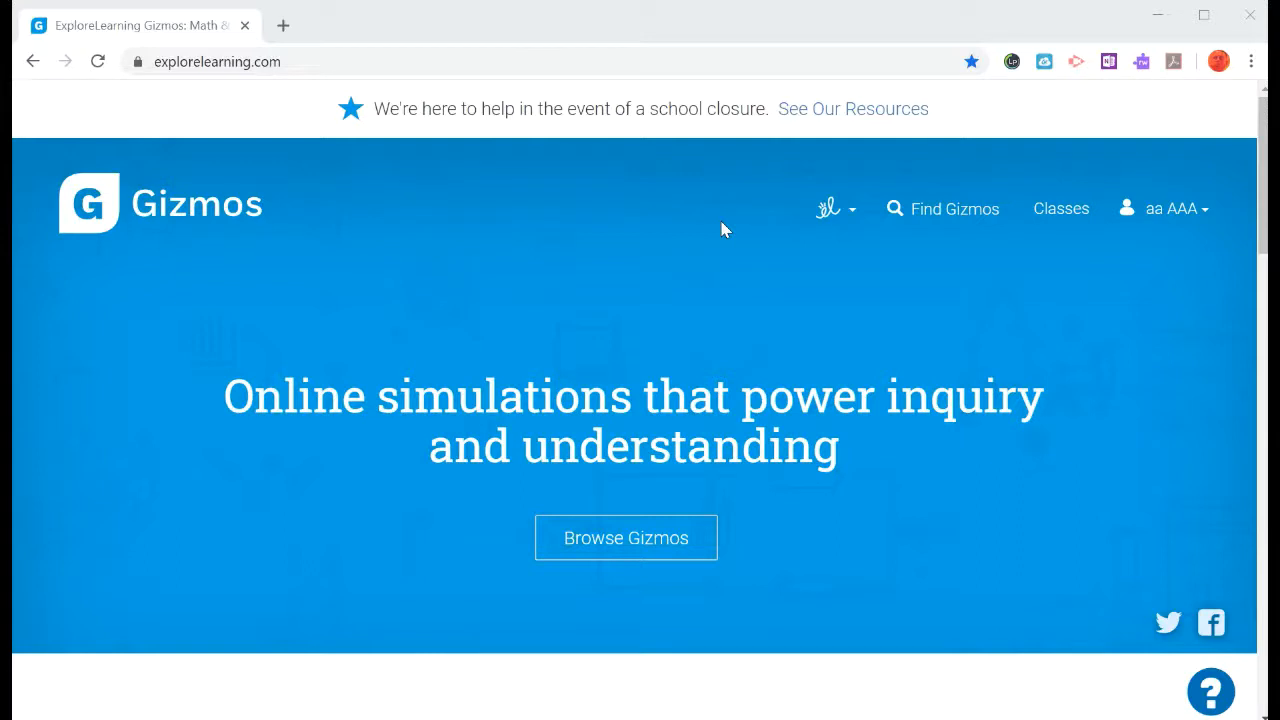
{"action": "mouse_move", "coordinate": [856, 292]}
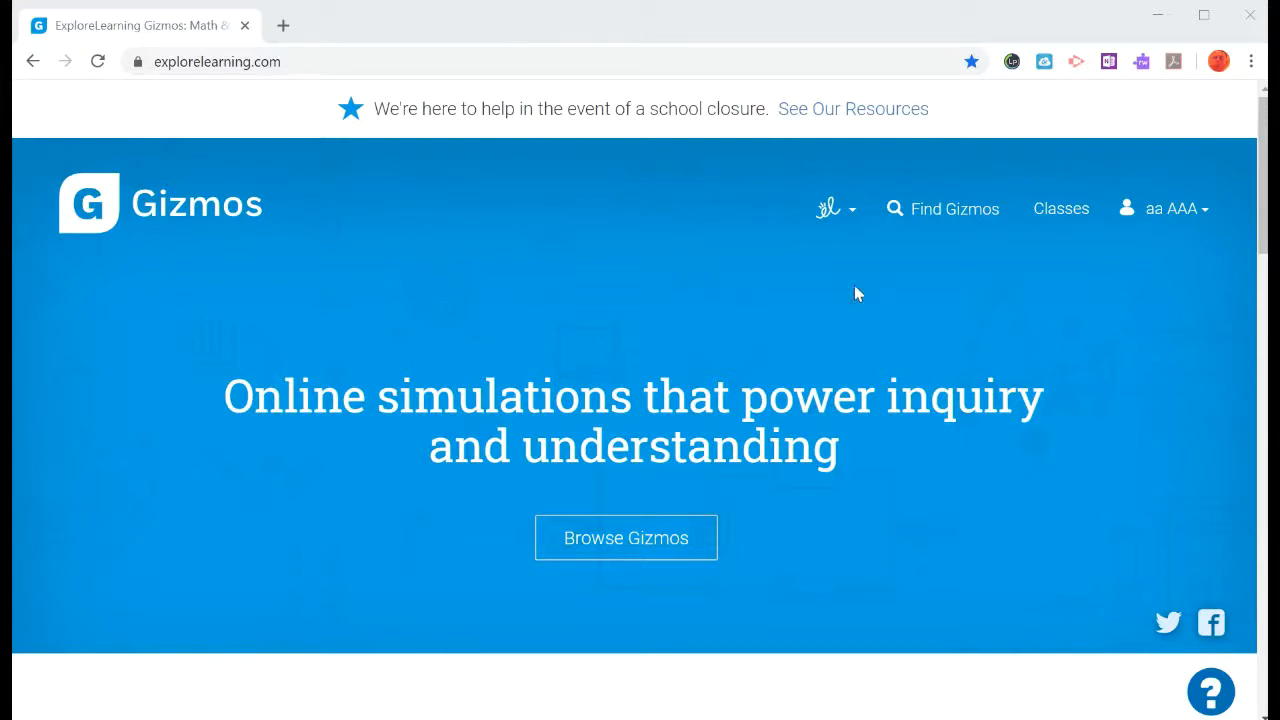
{"action": "mouse_move", "coordinate": [924, 208]}
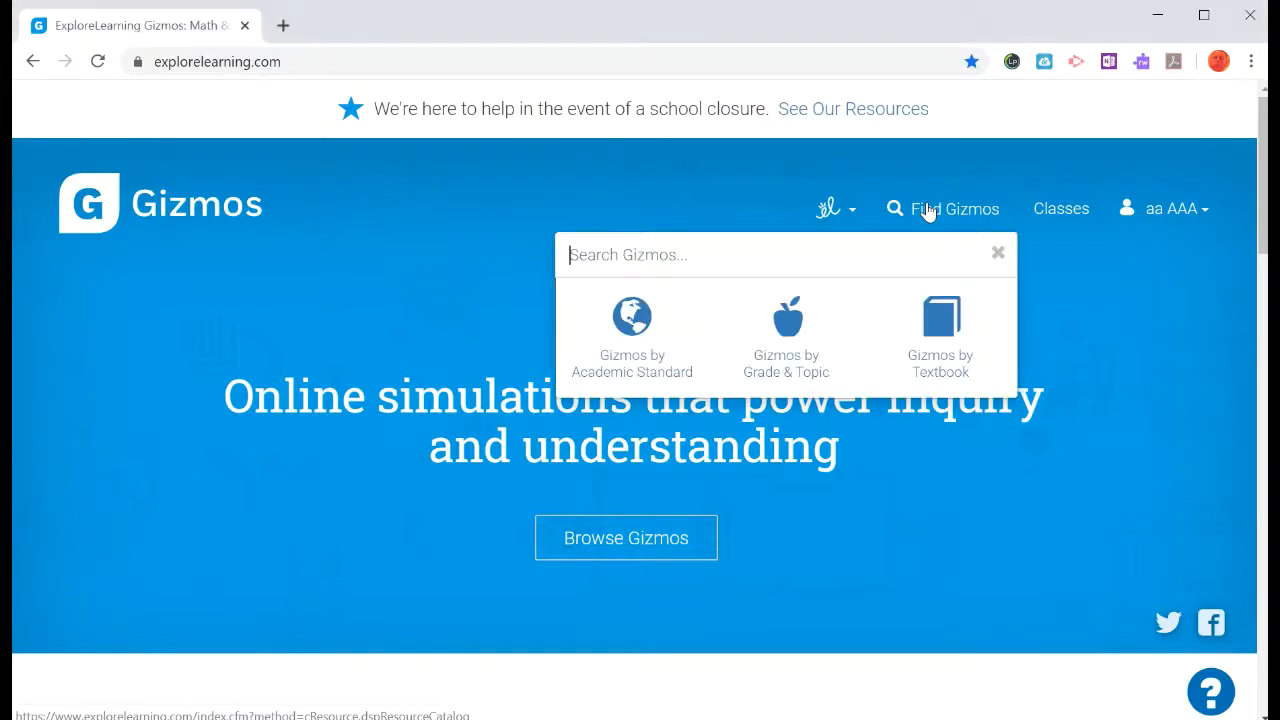
Search the Gizmo catalogue for 'waves' to list matching simulations
{"action": "type", "text": "w"}
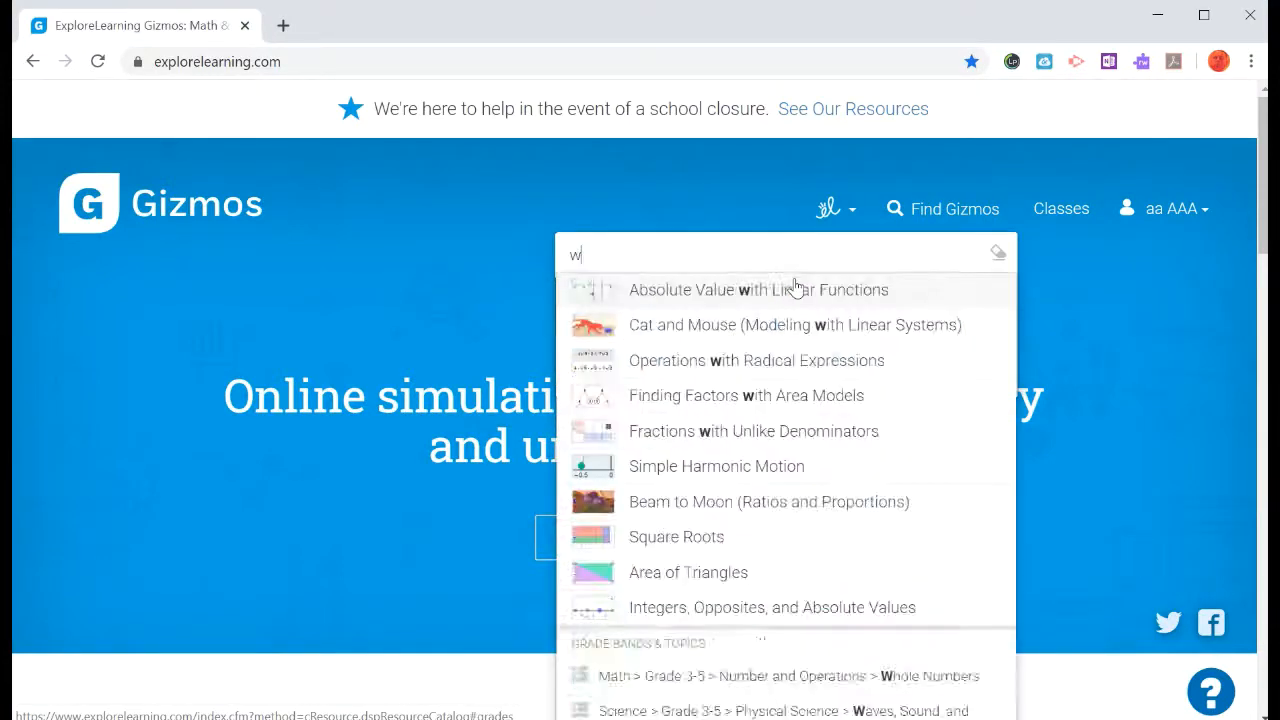
{"action": "type", "text": "aves"}
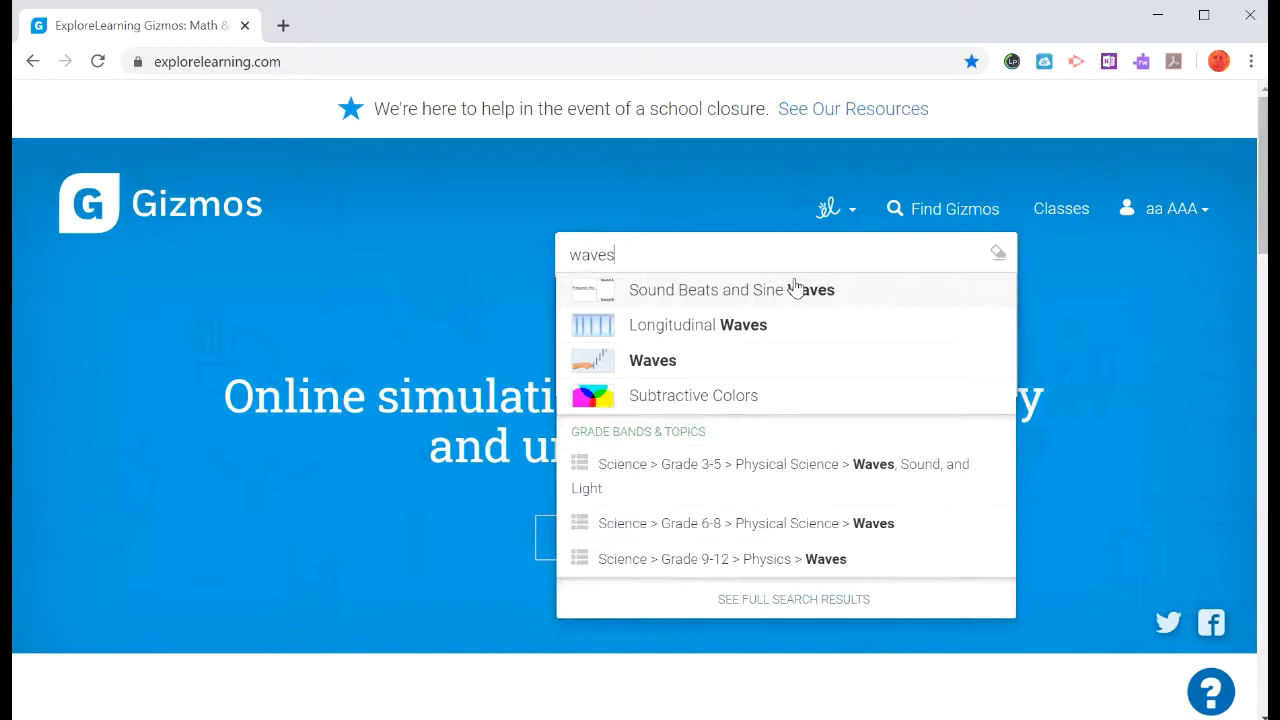
{"action": "mouse_move", "coordinate": [684, 384]}
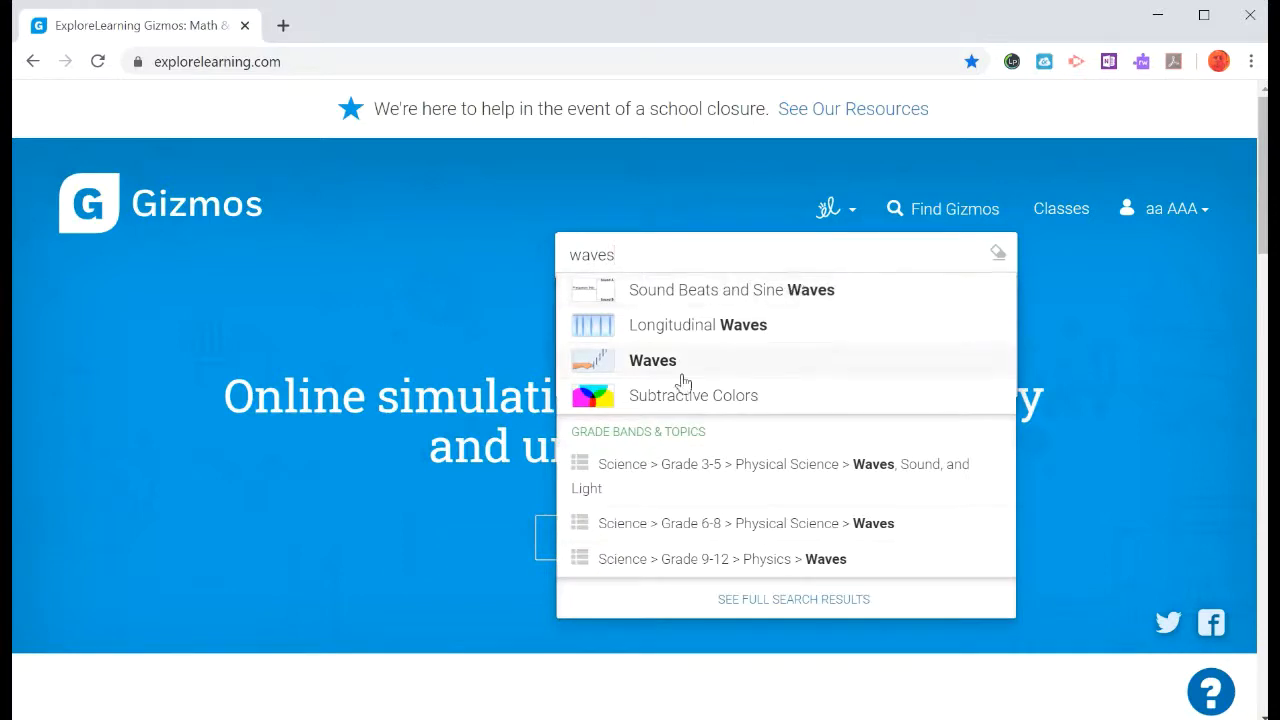
{"action": "mouse_move", "coordinate": [650, 370]}
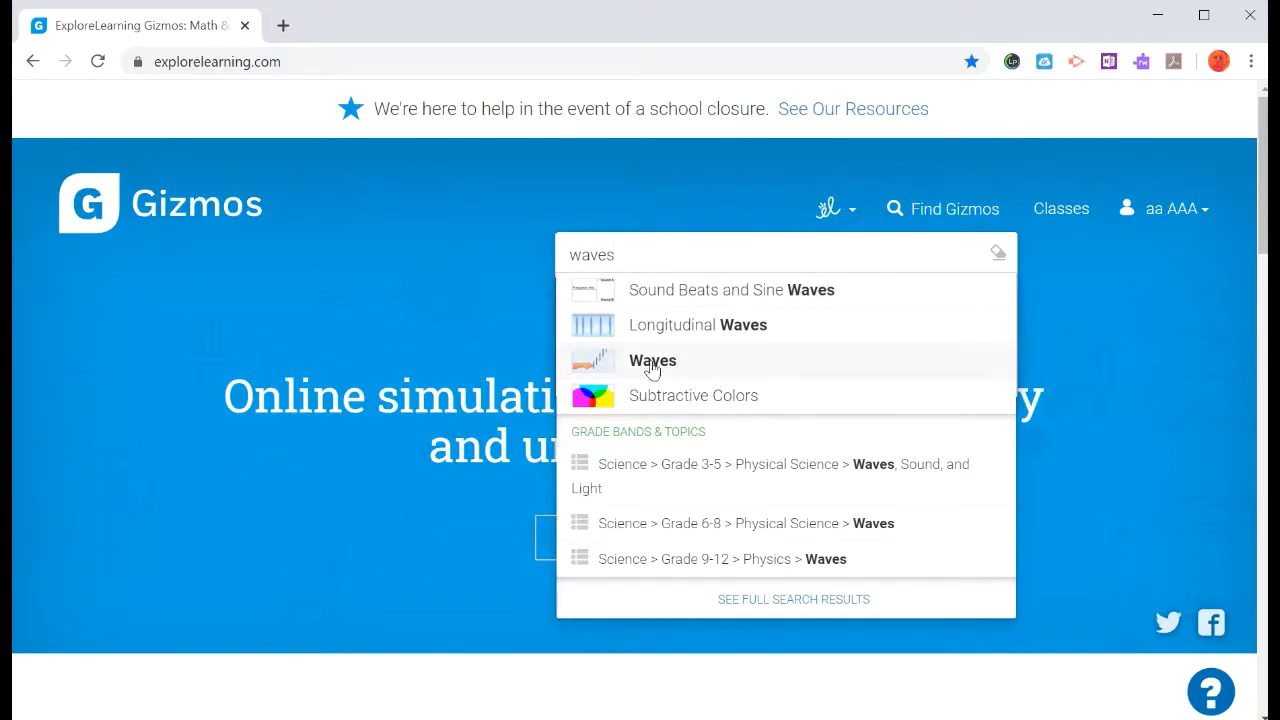
Choose the 'Waves' suggestion to reach the Waves Gizmo lesson info page
{"action": "left_click", "coordinate": [652, 360]}
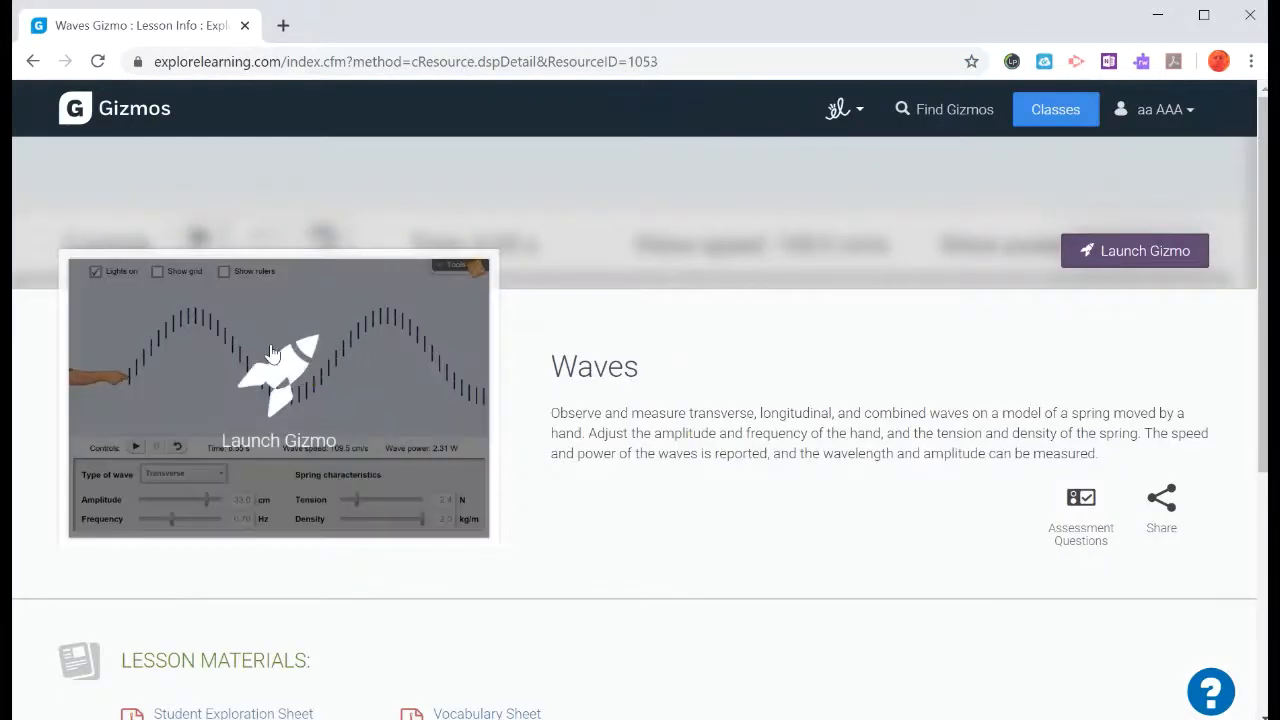
{"action": "mouse_move", "coordinate": [1134, 250]}
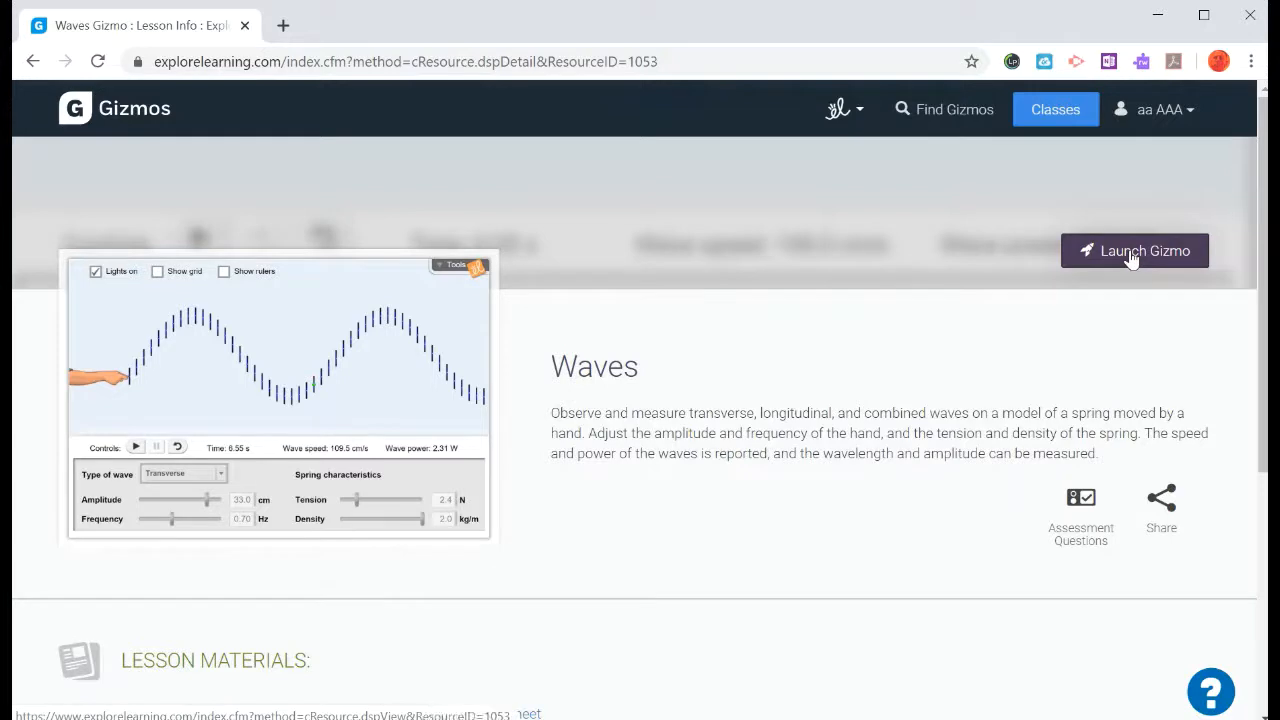
Launch the Waves Gizmo, play the transverse wave, pause it and reset to time zero
{"action": "left_click", "coordinate": [1134, 250]}
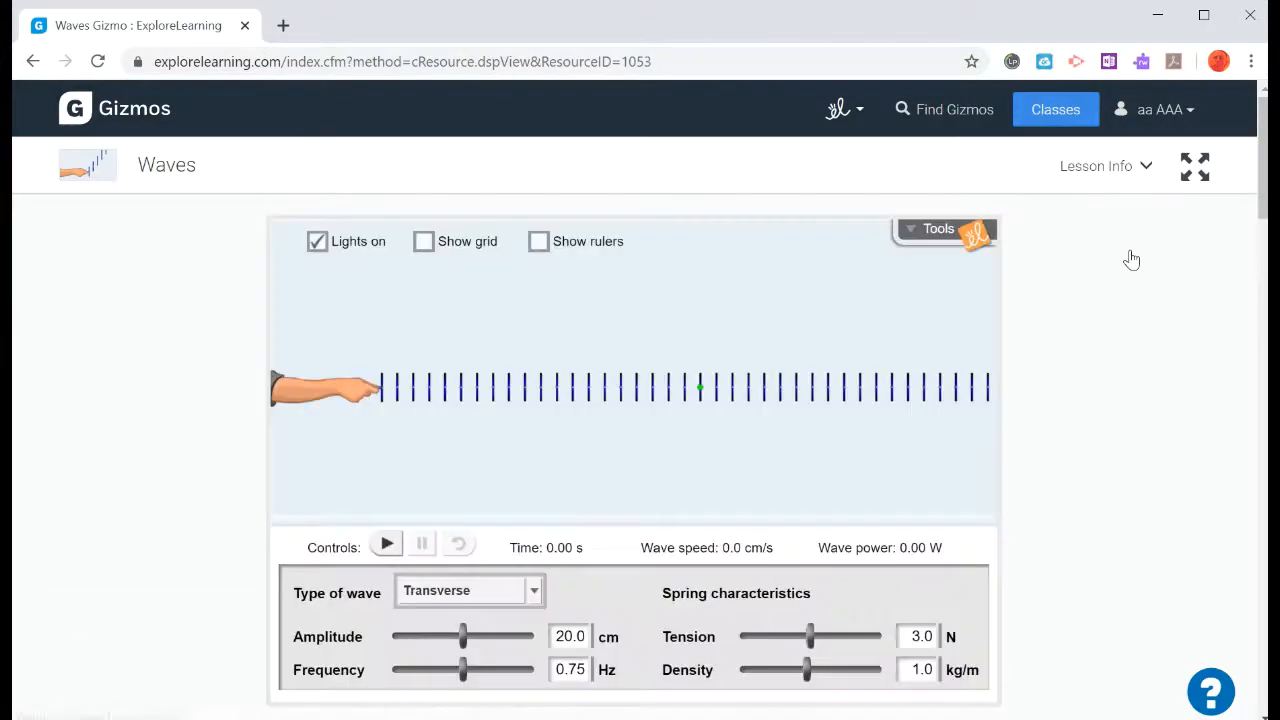
{"action": "mouse_move", "coordinate": [668, 366]}
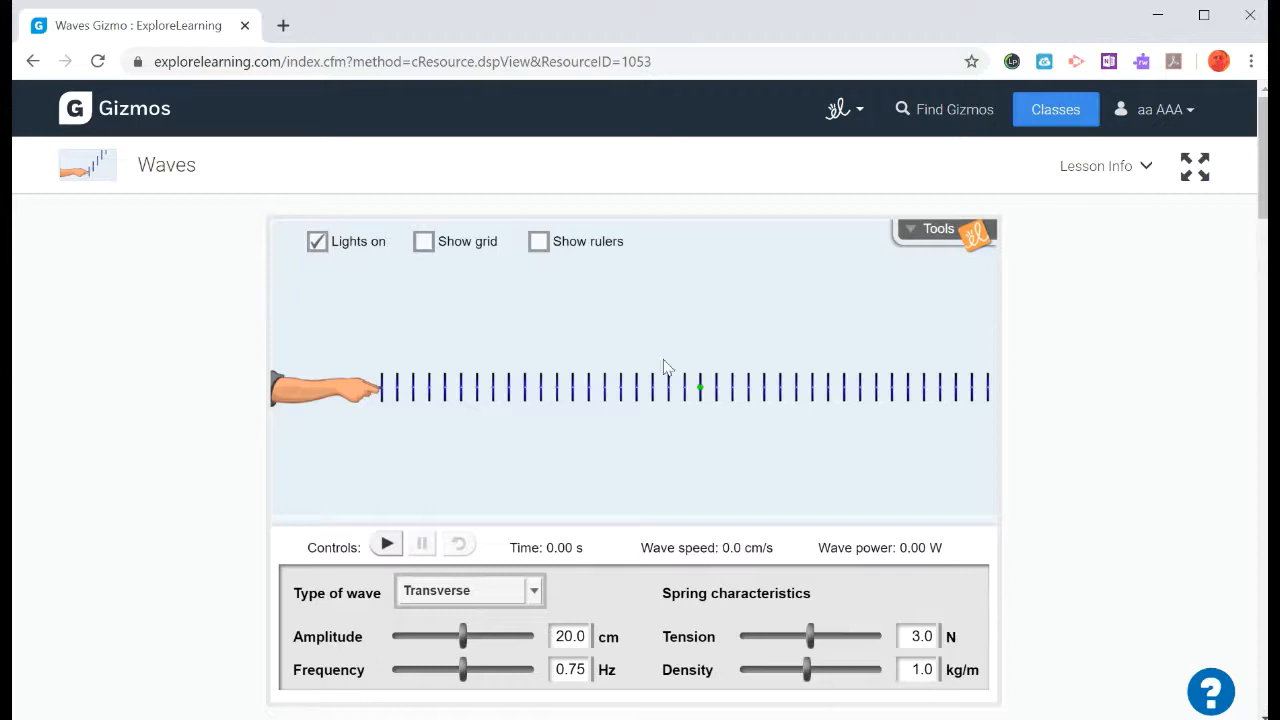
{"action": "mouse_move", "coordinate": [392, 408]}
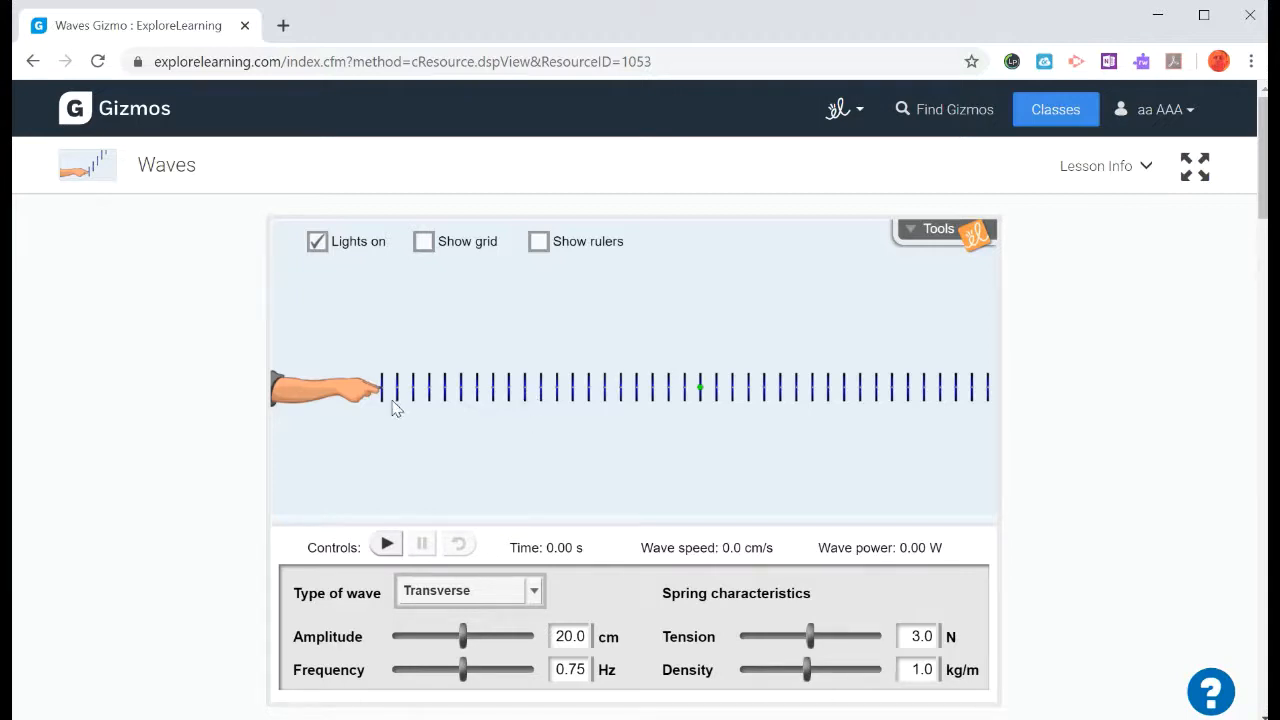
{"action": "mouse_move", "coordinate": [196, 398]}
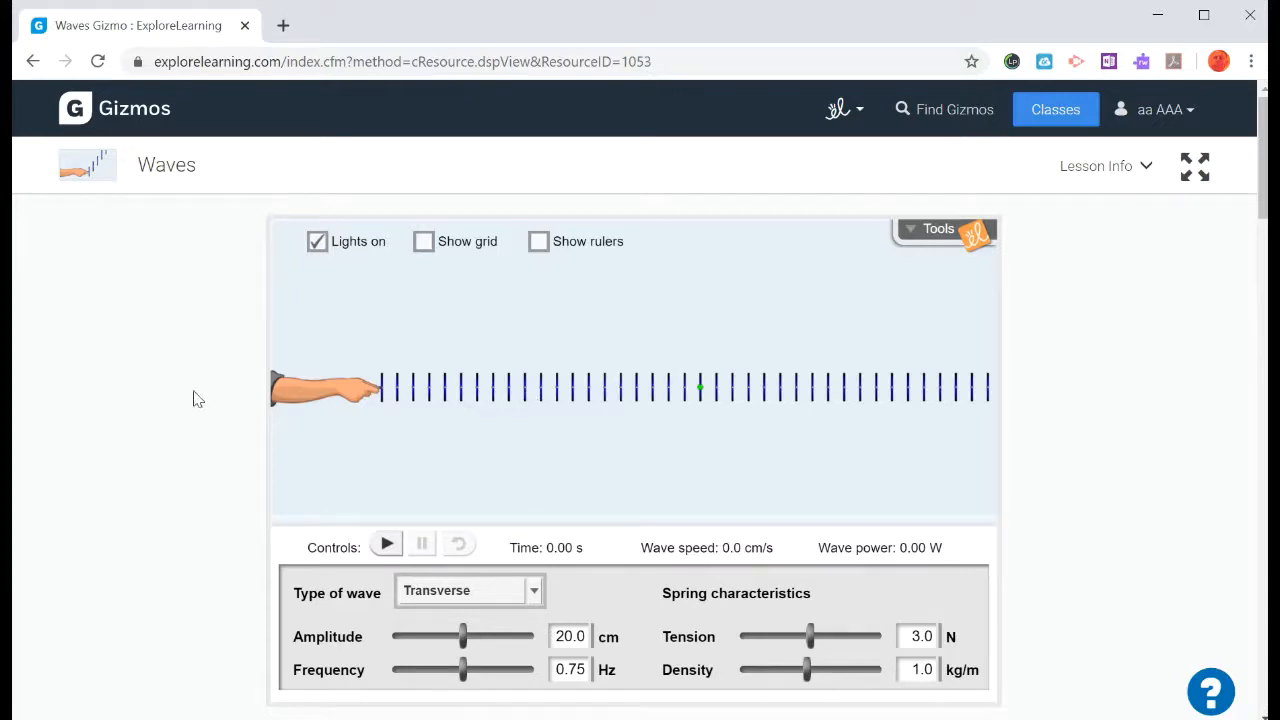
{"action": "mouse_move", "coordinate": [348, 558]}
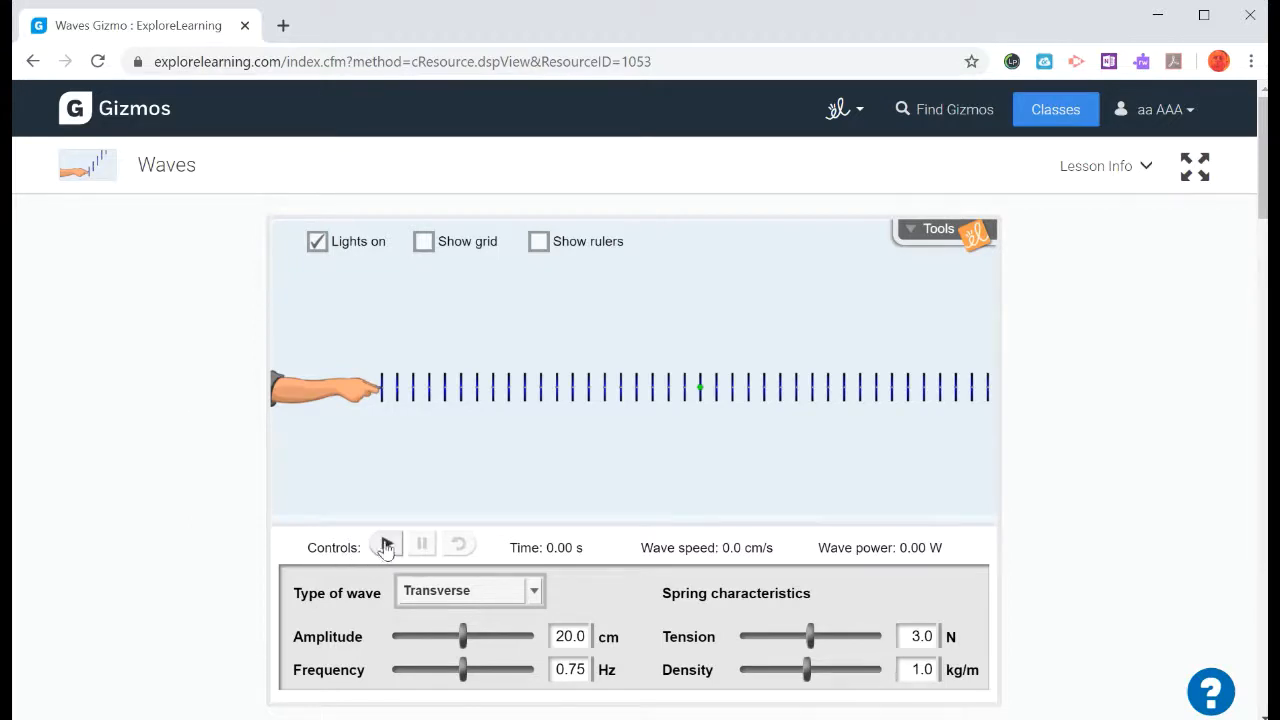
{"action": "left_click", "coordinate": [384, 544]}
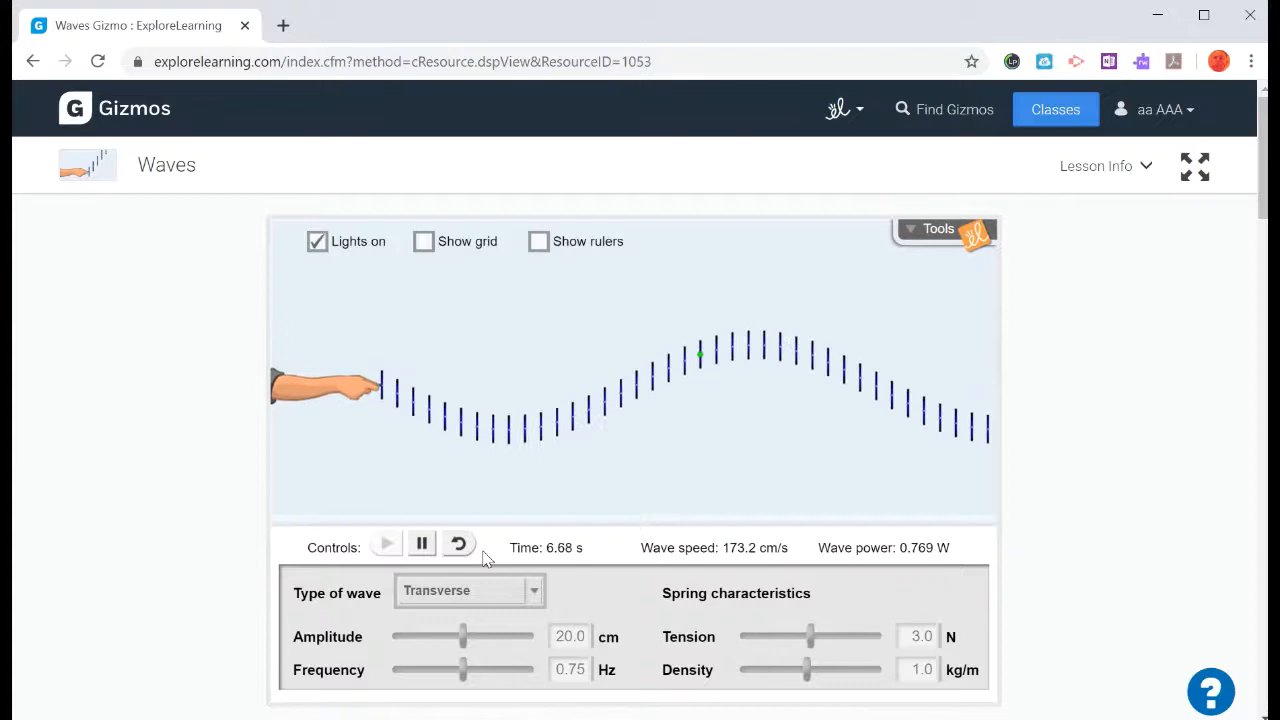
{"action": "left_click", "coordinate": [420, 544]}
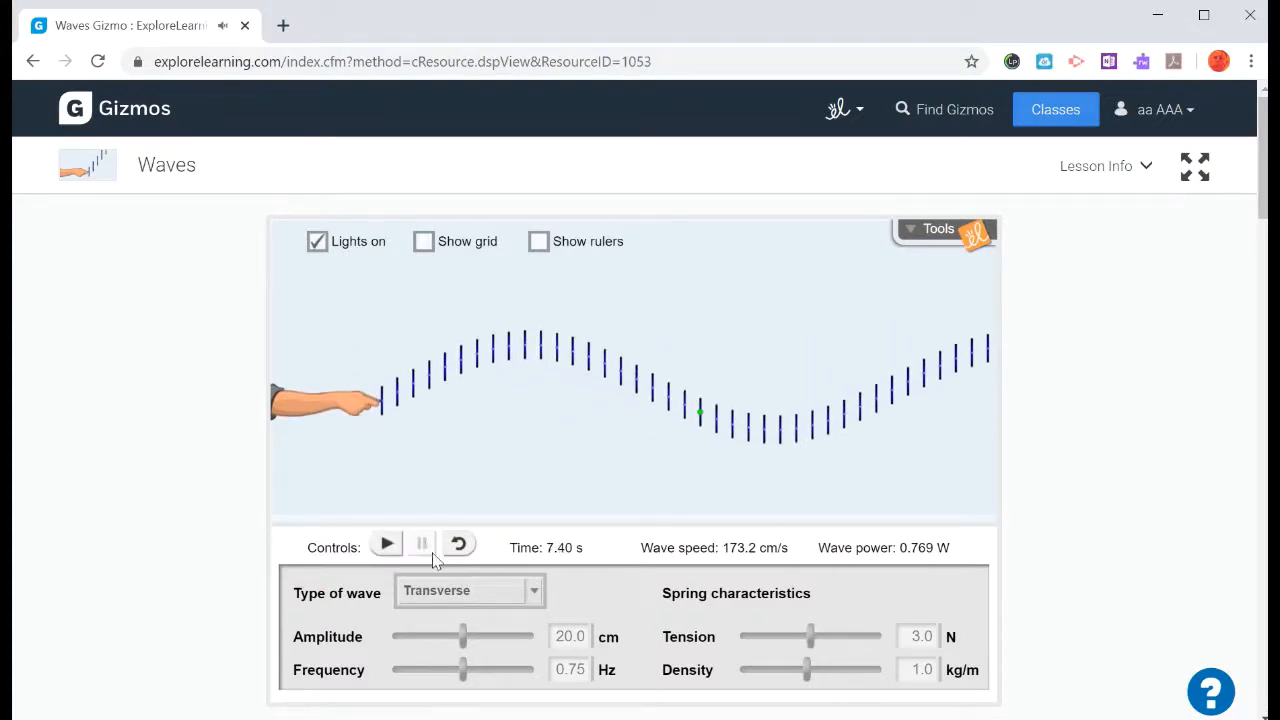
{"action": "left_click", "coordinate": [458, 544]}
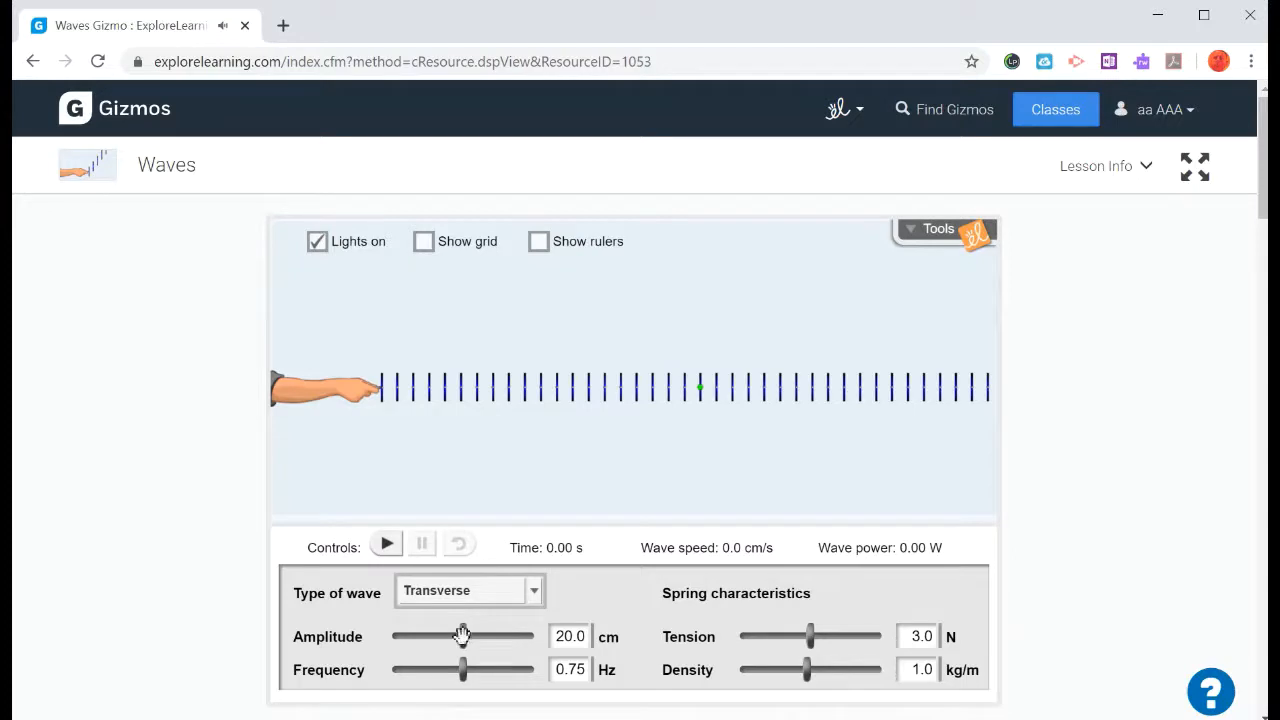
{"action": "left_click_drag", "start_coordinate": [462, 636], "coordinate": [492, 636]}
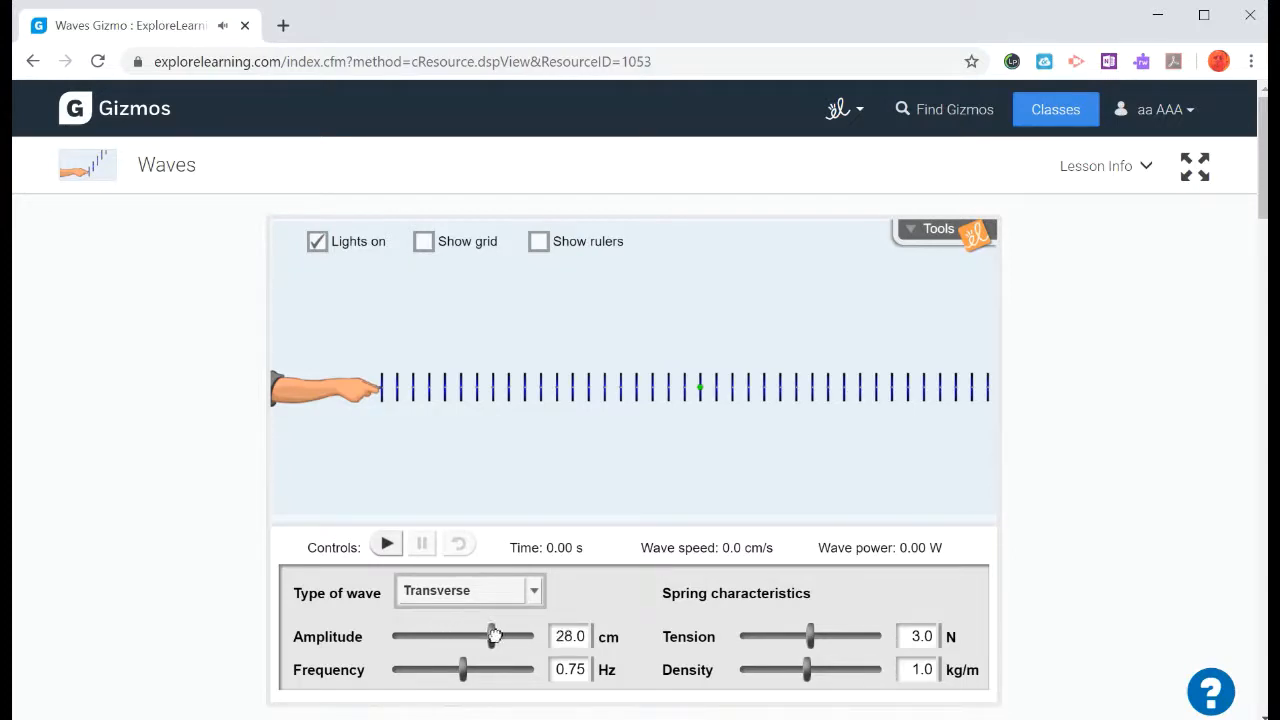
{"action": "left_click_drag", "start_coordinate": [492, 636], "coordinate": [444, 636]}
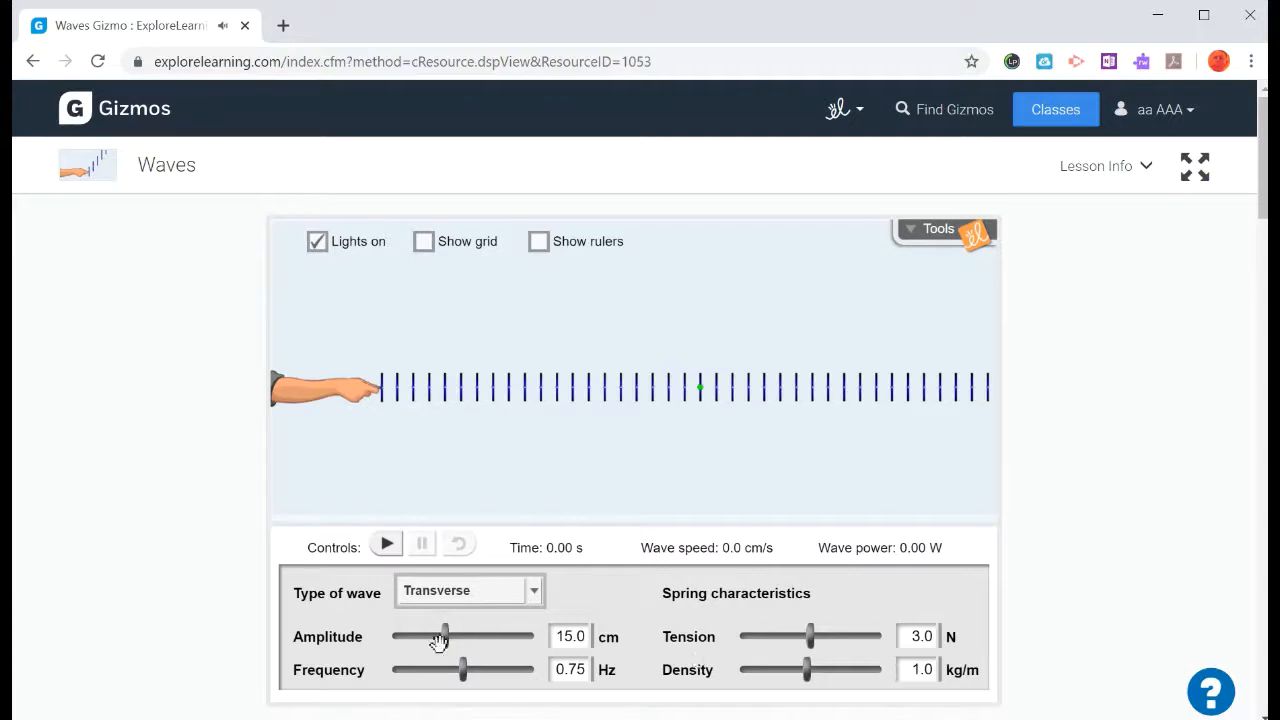
{"action": "left_click_drag", "start_coordinate": [444, 636], "coordinate": [508, 636]}
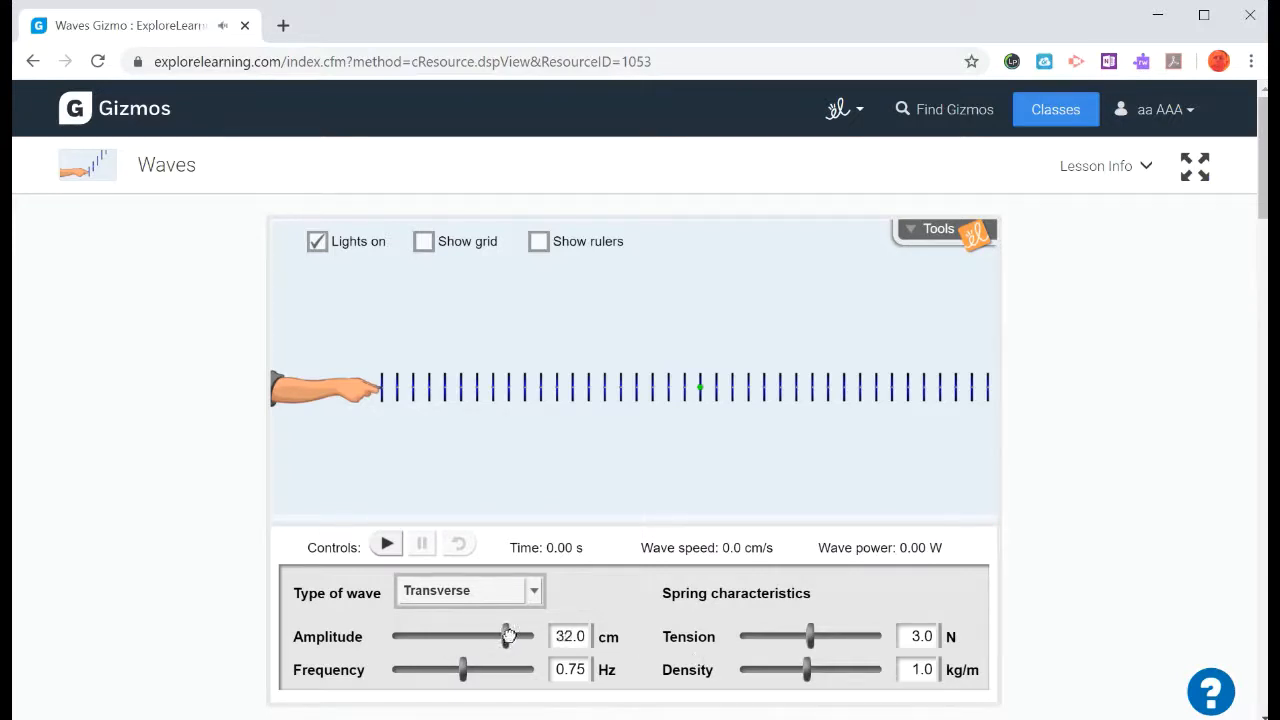
{"action": "left_click", "coordinate": [386, 544]}
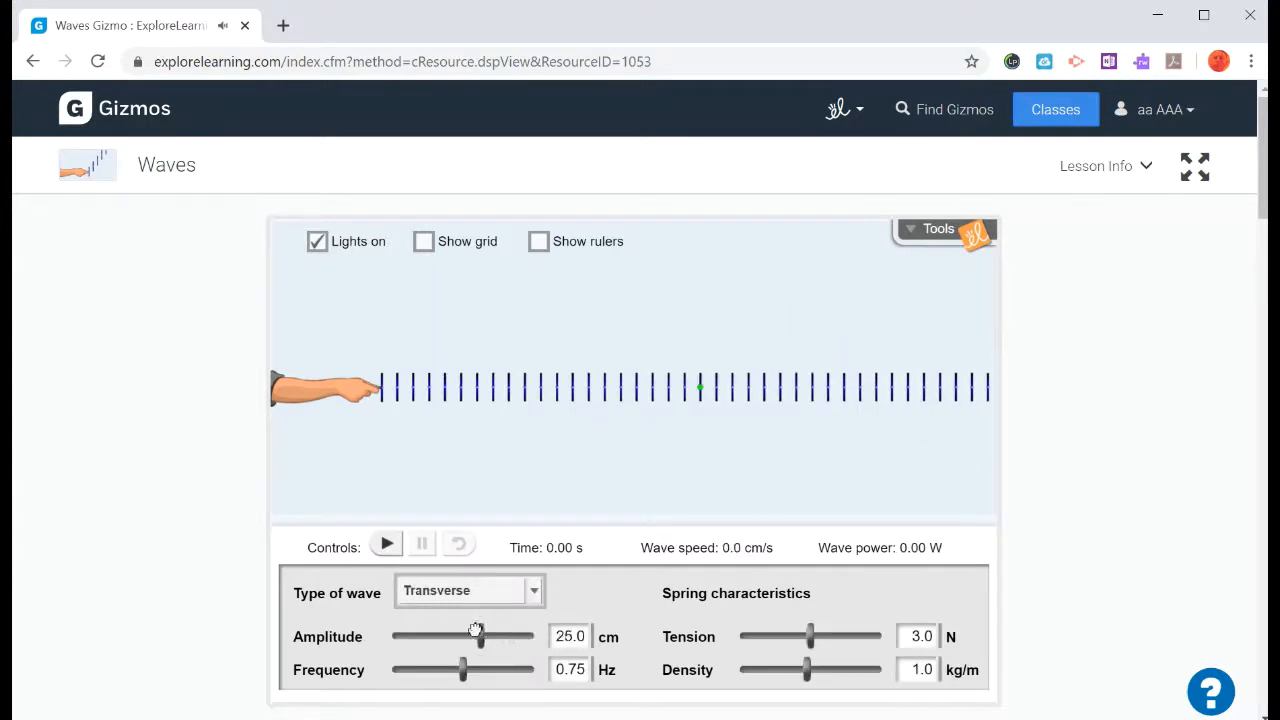
{"action": "left_click_drag", "start_coordinate": [476, 636], "coordinate": [464, 636]}
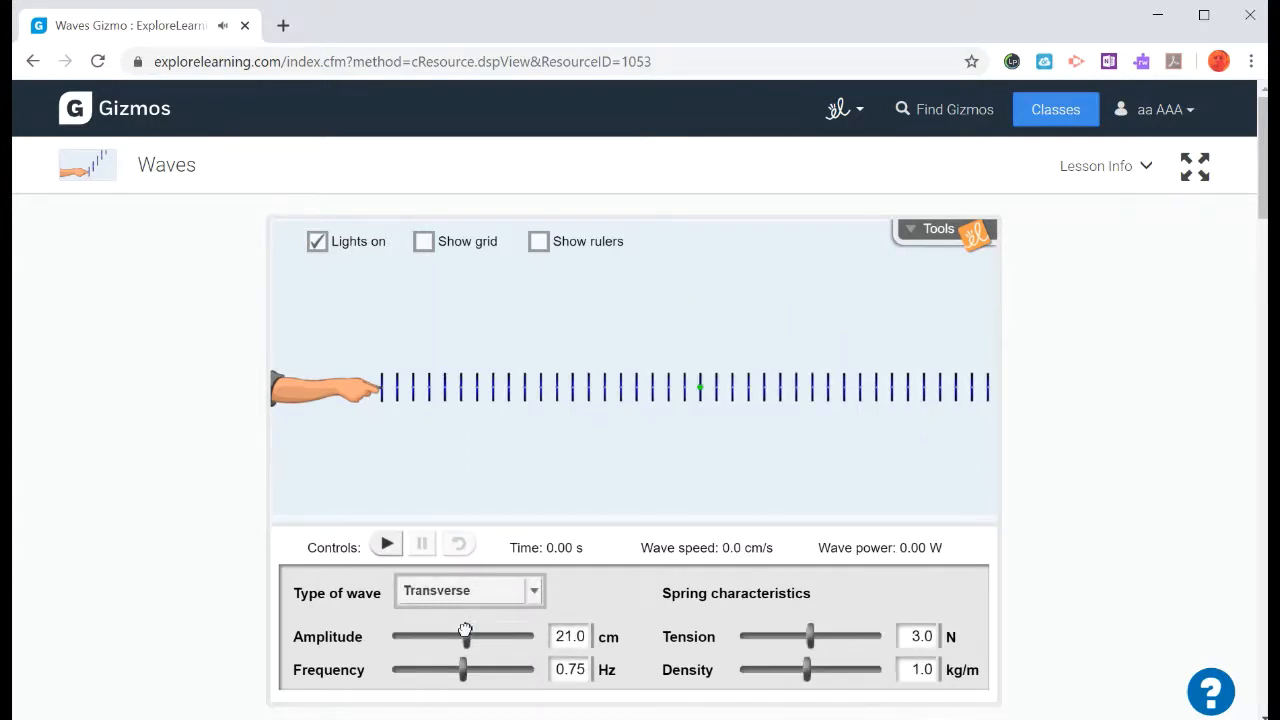
{"action": "left_click_drag", "start_coordinate": [464, 636], "coordinate": [460, 636]}
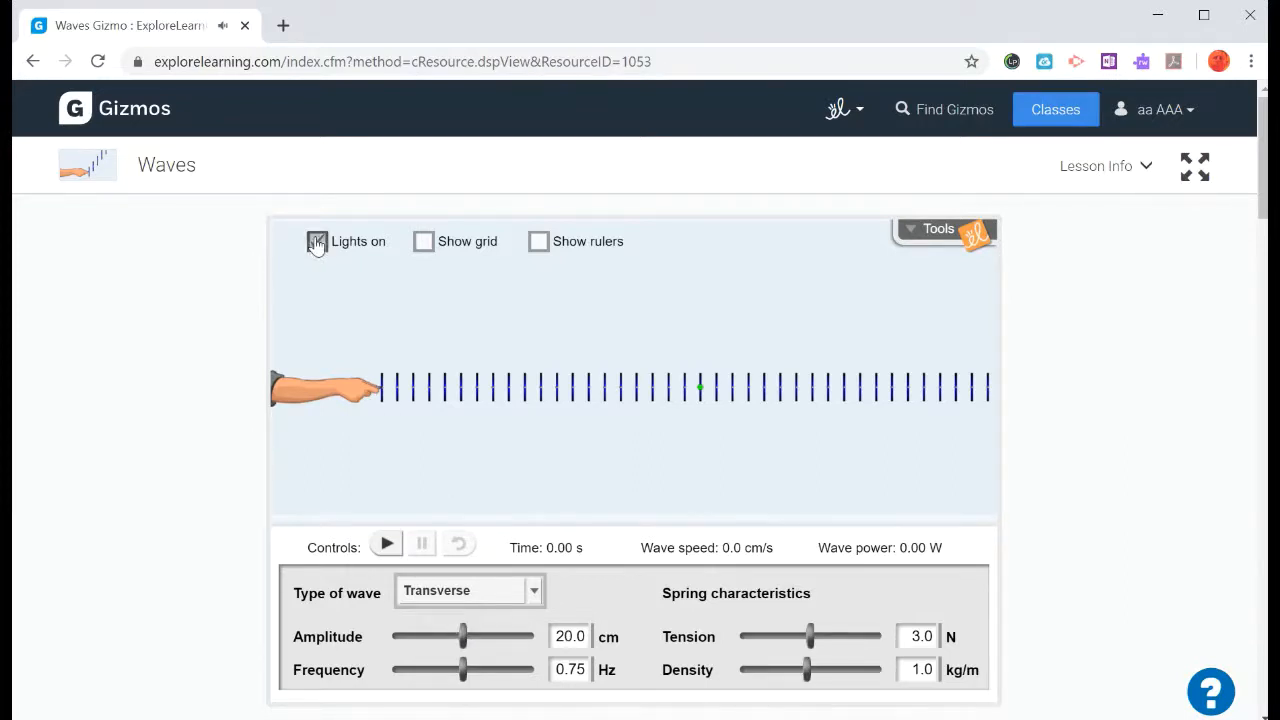
{"action": "left_click", "coordinate": [316, 240]}
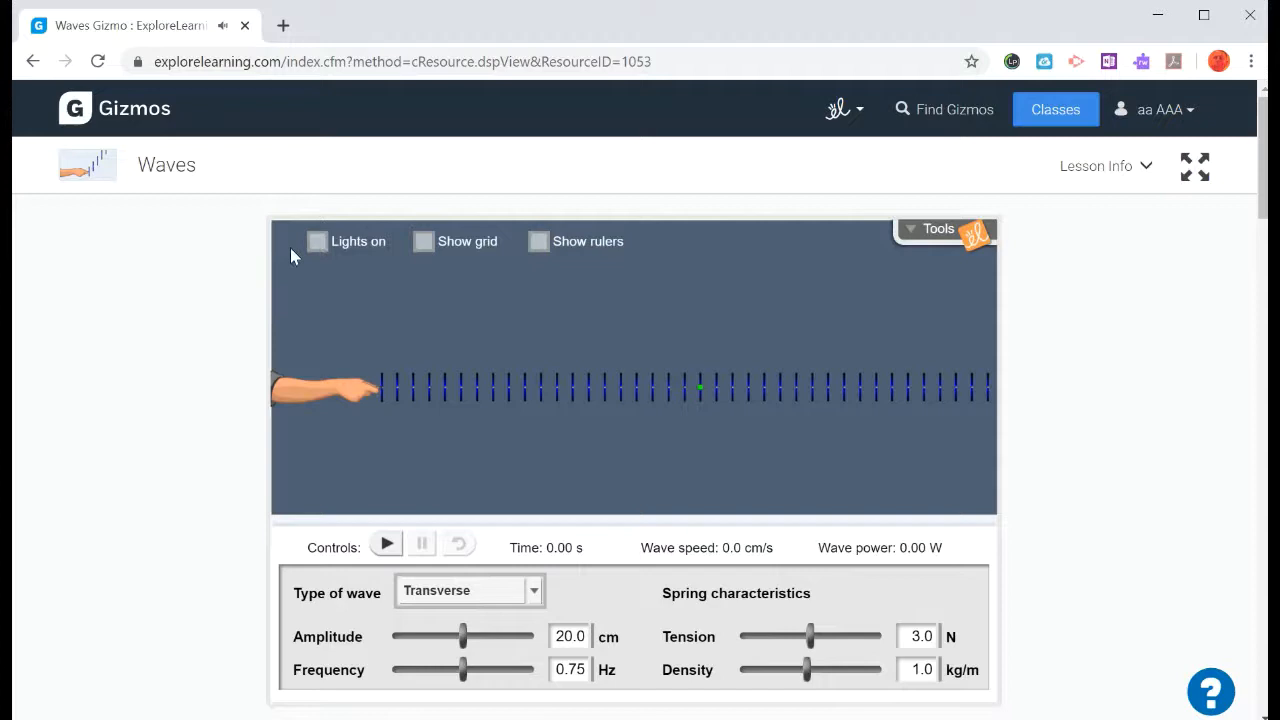
{"action": "left_click", "coordinate": [316, 240]}
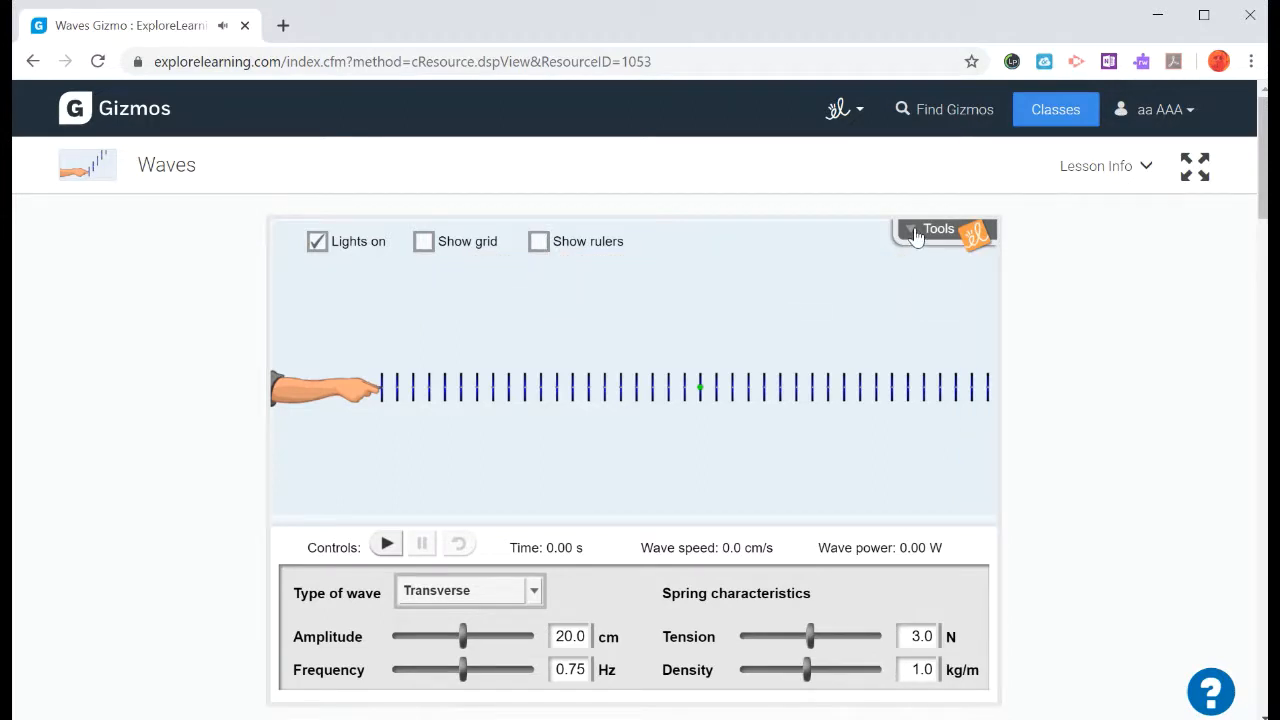
{"action": "left_click", "coordinate": [938, 228]}
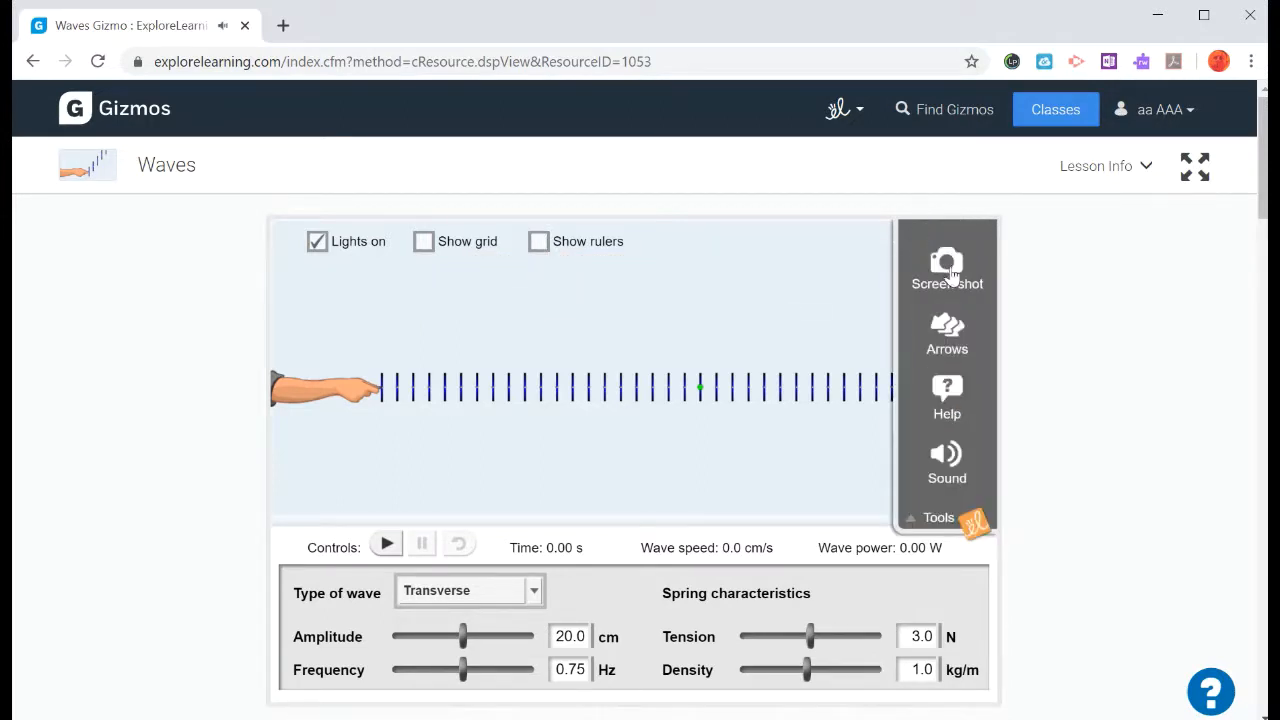
{"action": "left_click", "coordinate": [938, 516]}
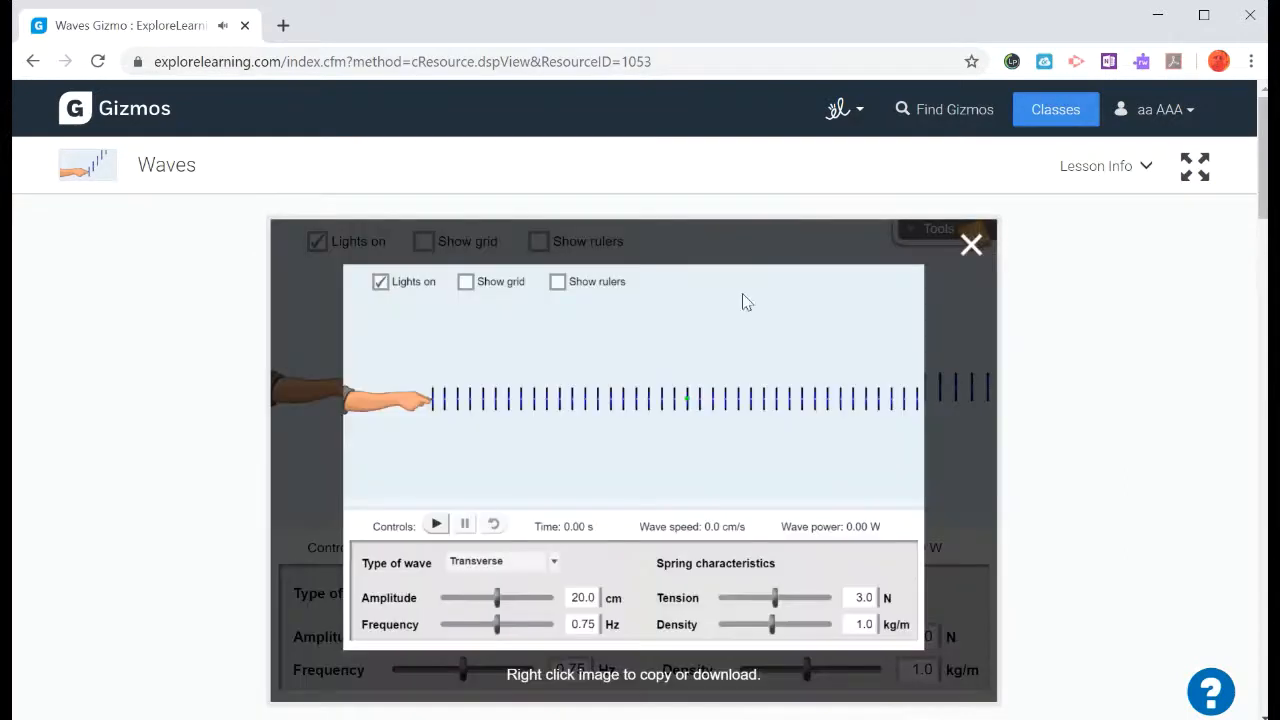
{"action": "mouse_move", "coordinate": [604, 446]}
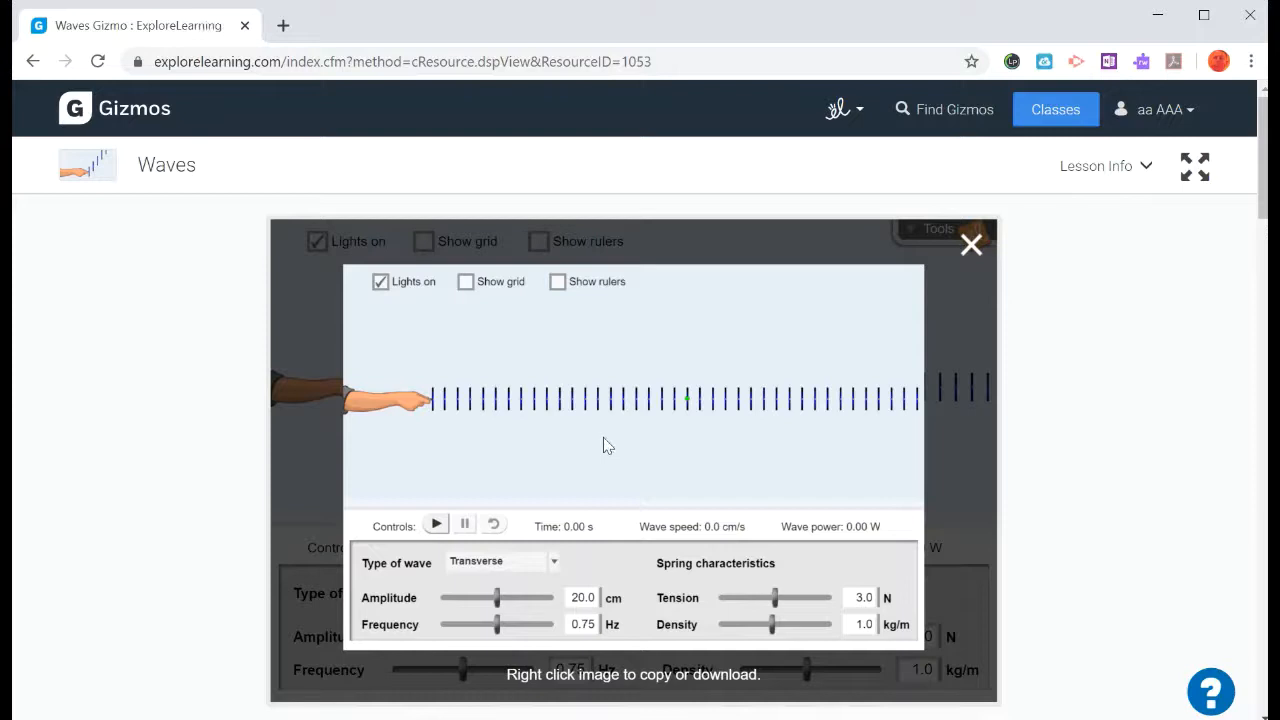
{"action": "left_click", "coordinate": [938, 228]}
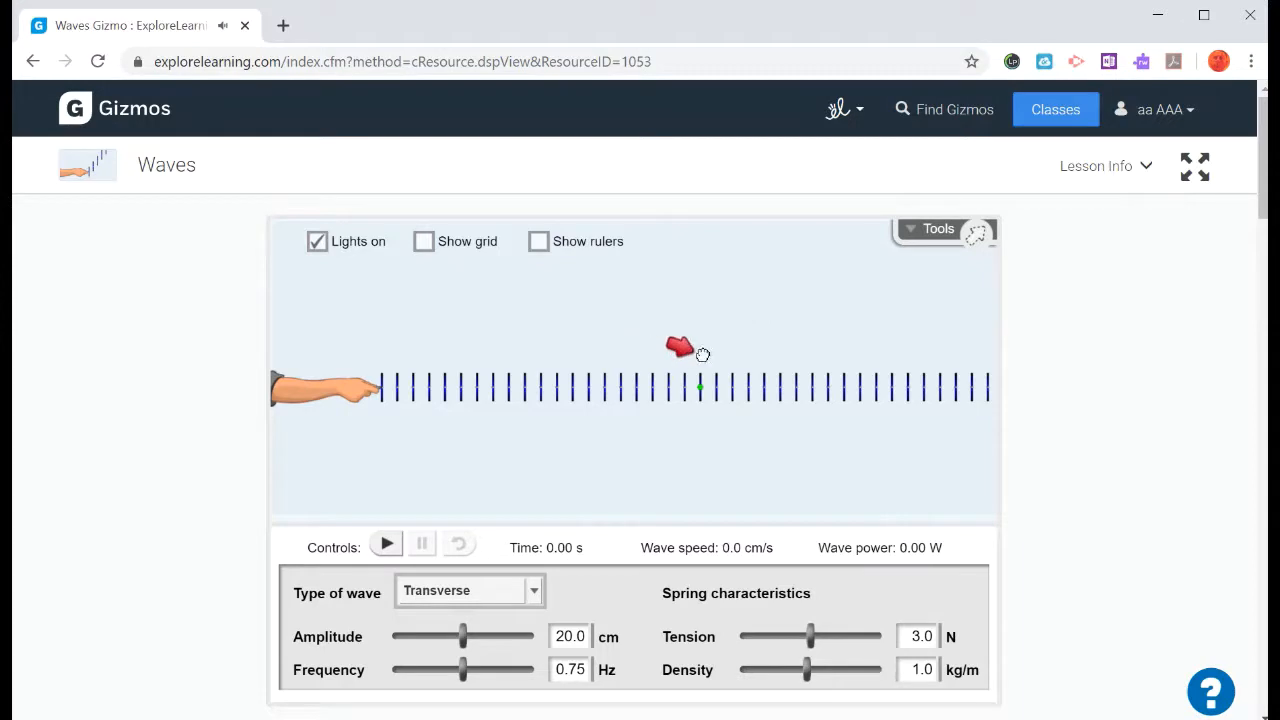
{"action": "mouse_move", "coordinate": [796, 364]}
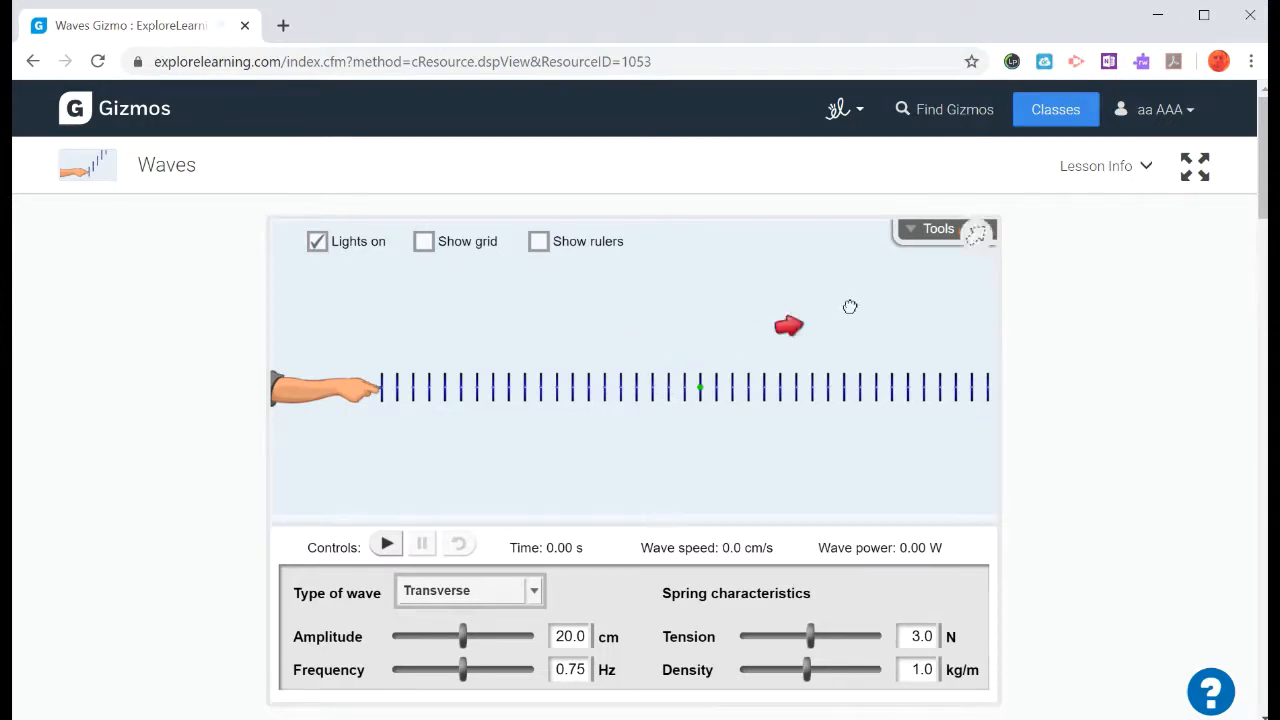
{"action": "left_click", "coordinate": [936, 228]}
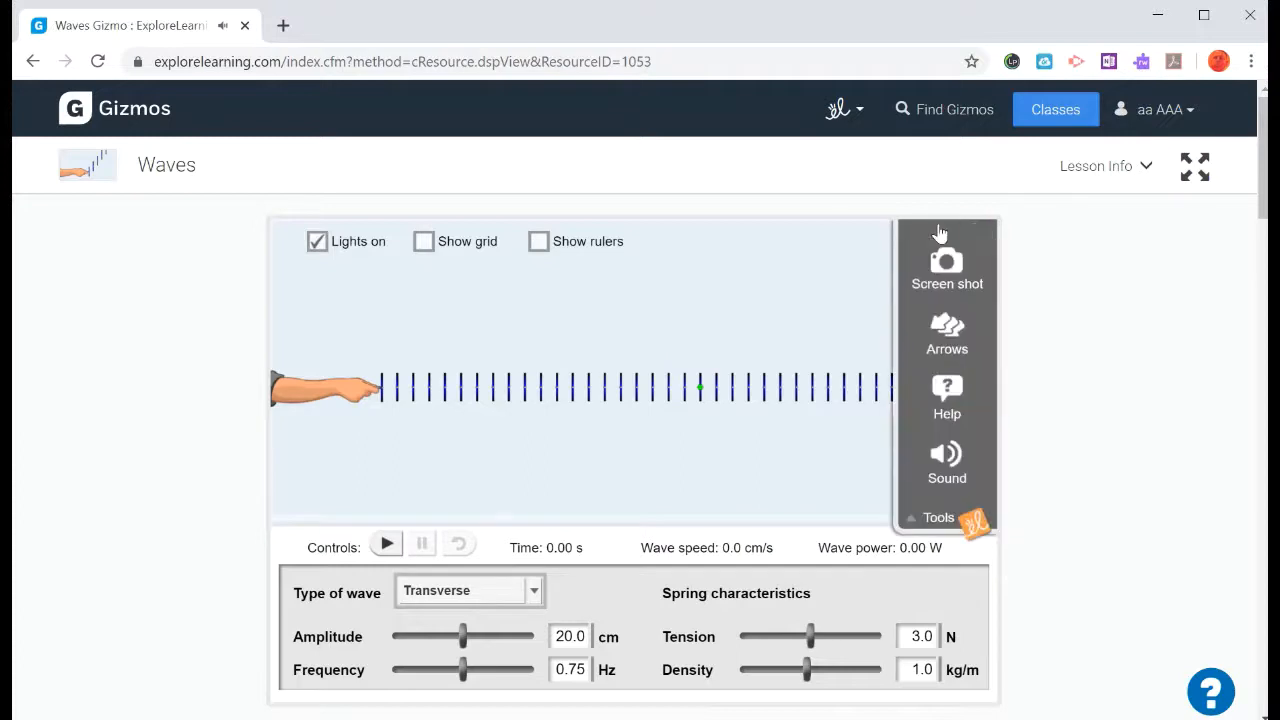
{"action": "mouse_move", "coordinate": [864, 344]}
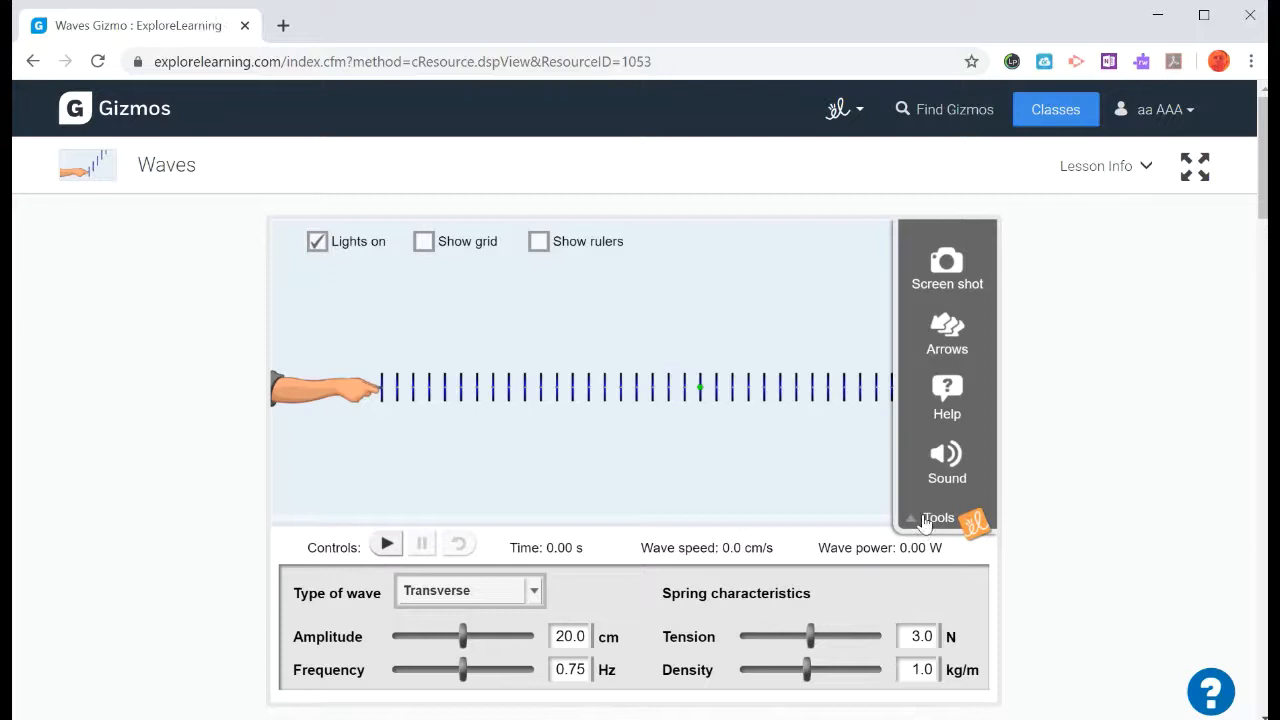
{"action": "left_click", "coordinate": [938, 518]}
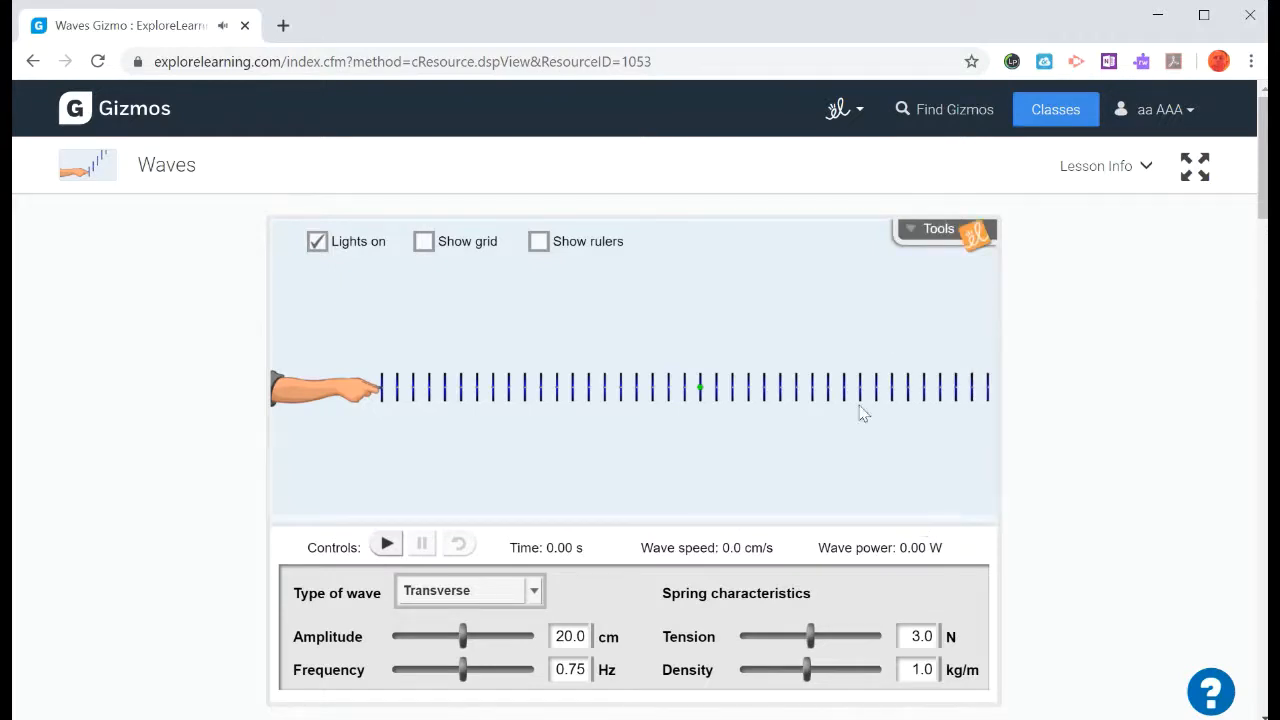
{"action": "mouse_move", "coordinate": [758, 310]}
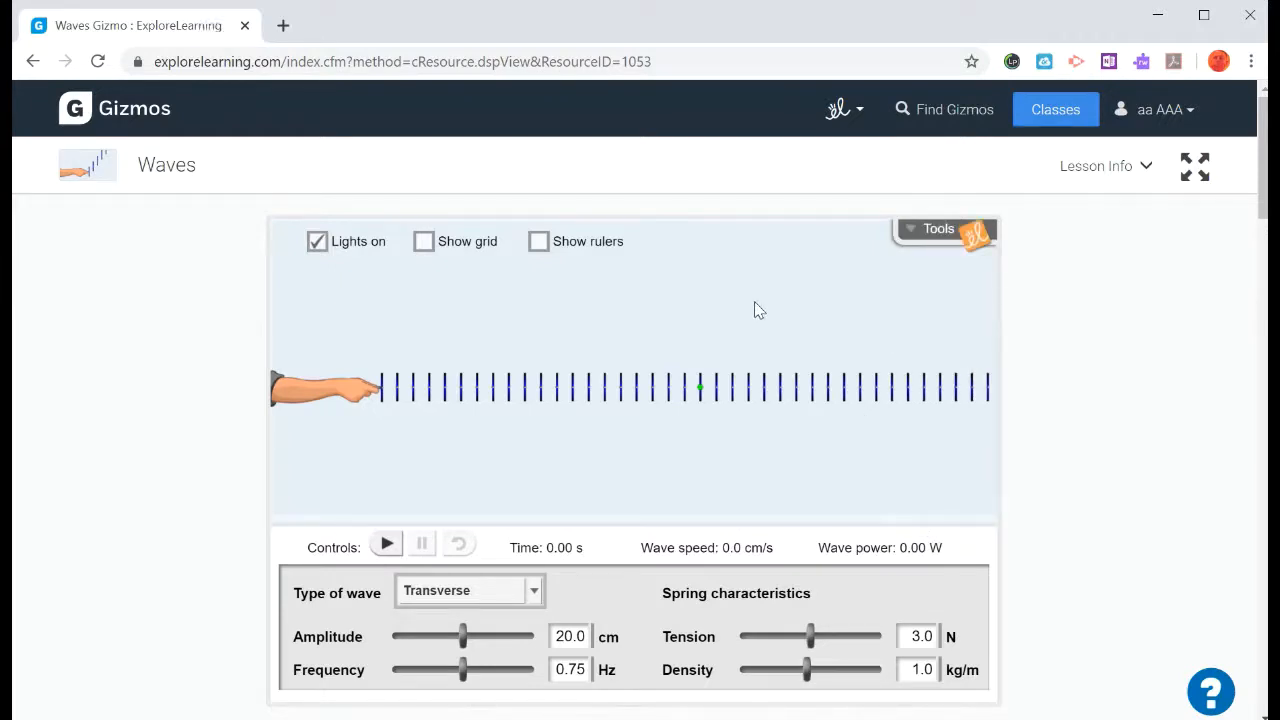
{"action": "mouse_move", "coordinate": [1096, 166]}
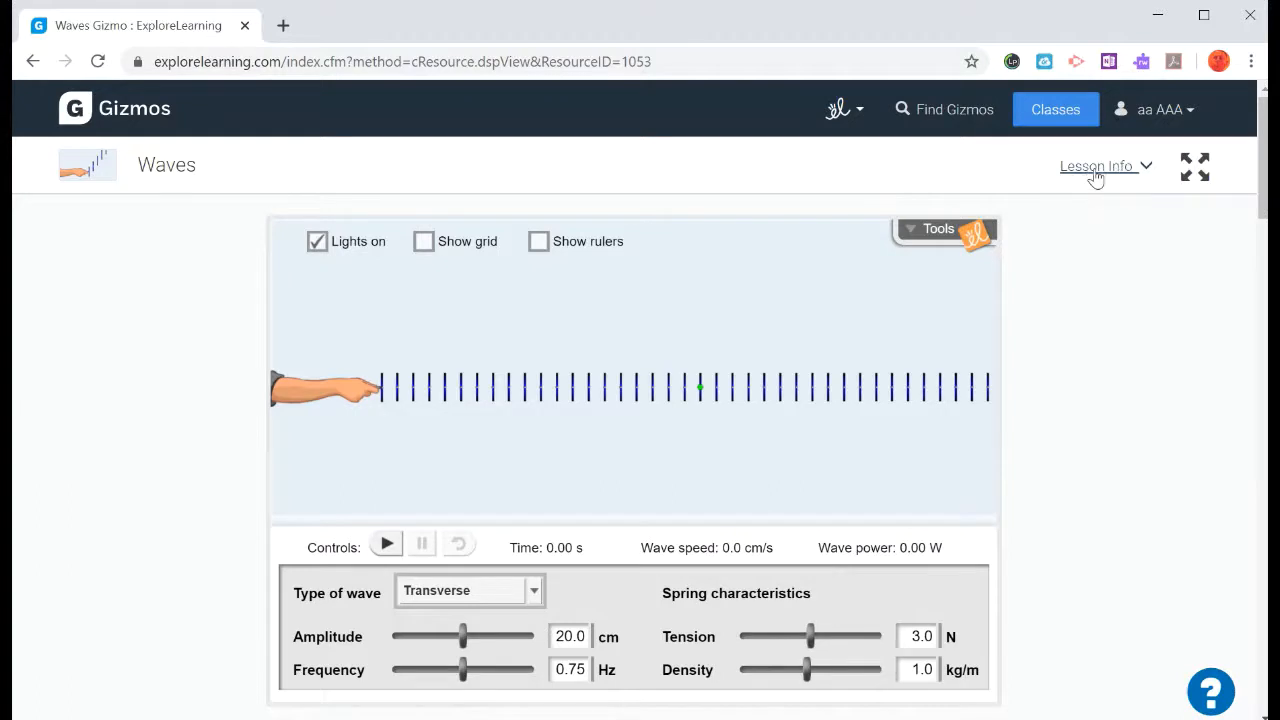
View Lesson Info, browse the Vocabulary Sheet PDF in a new tab, then return to the Waves Gizmo tab
{"action": "left_click", "coordinate": [1096, 166]}
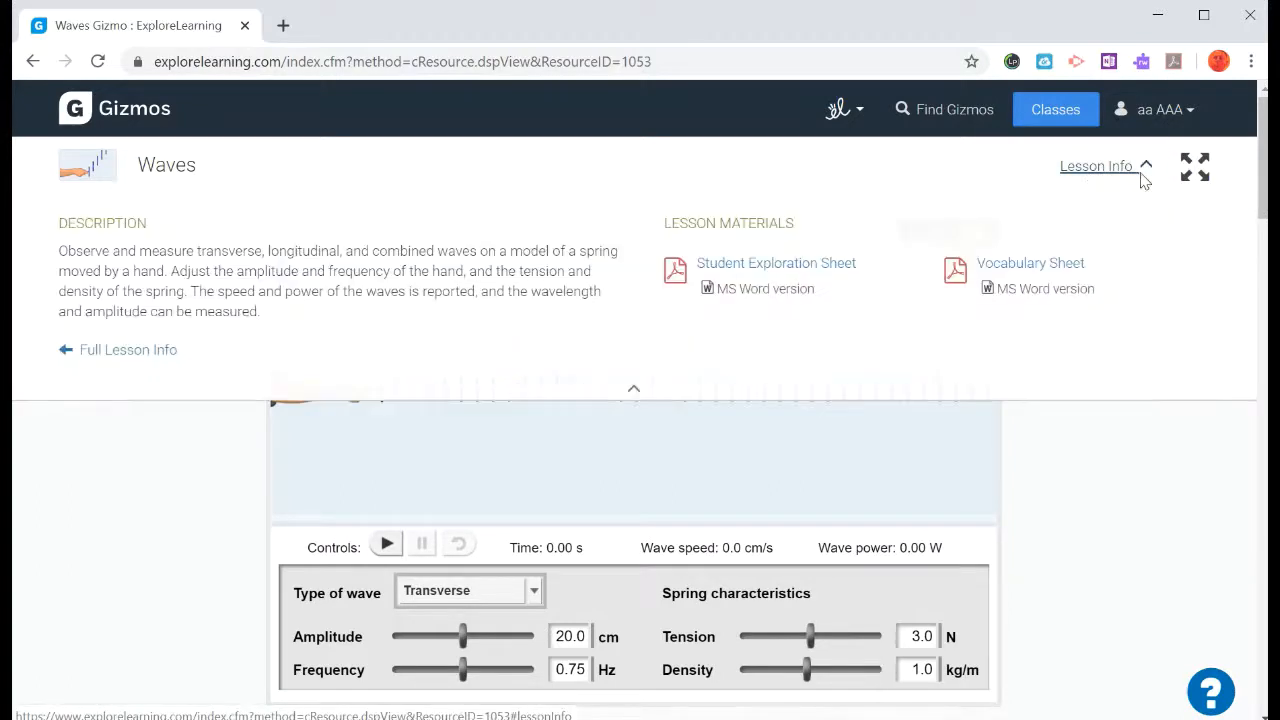
{"action": "mouse_move", "coordinate": [764, 328]}
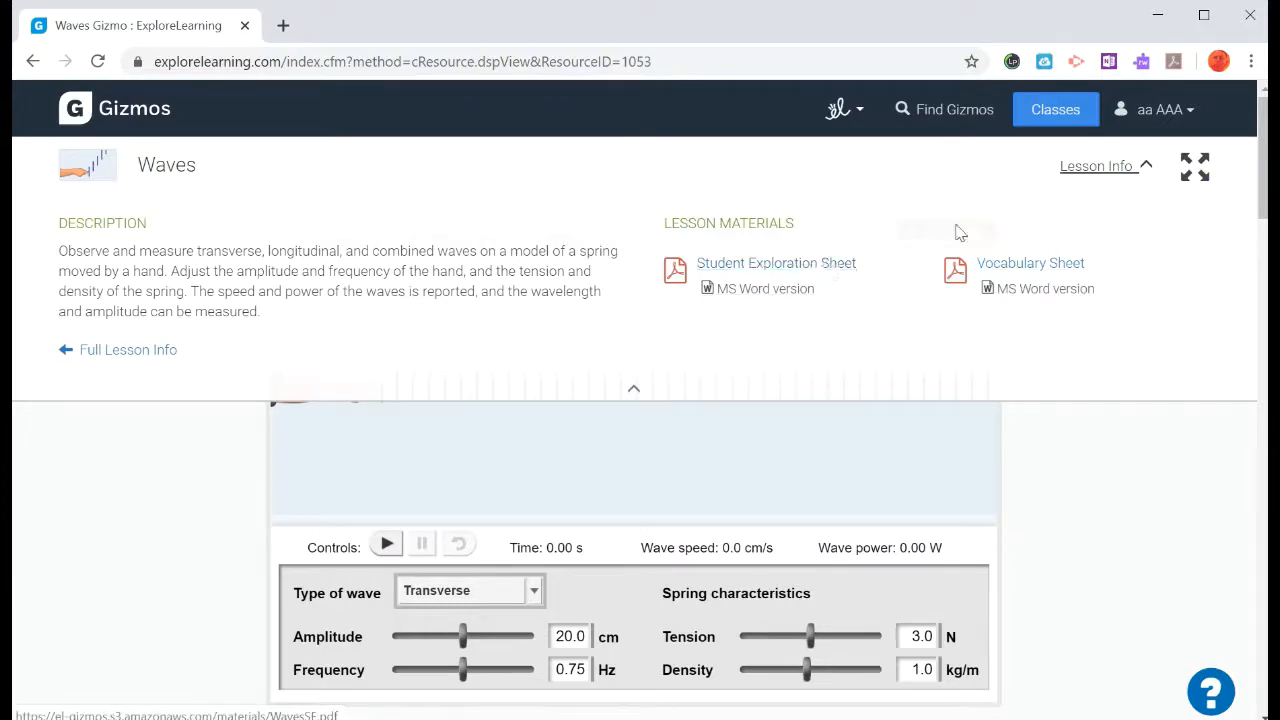
{"action": "mouse_move", "coordinate": [1032, 264]}
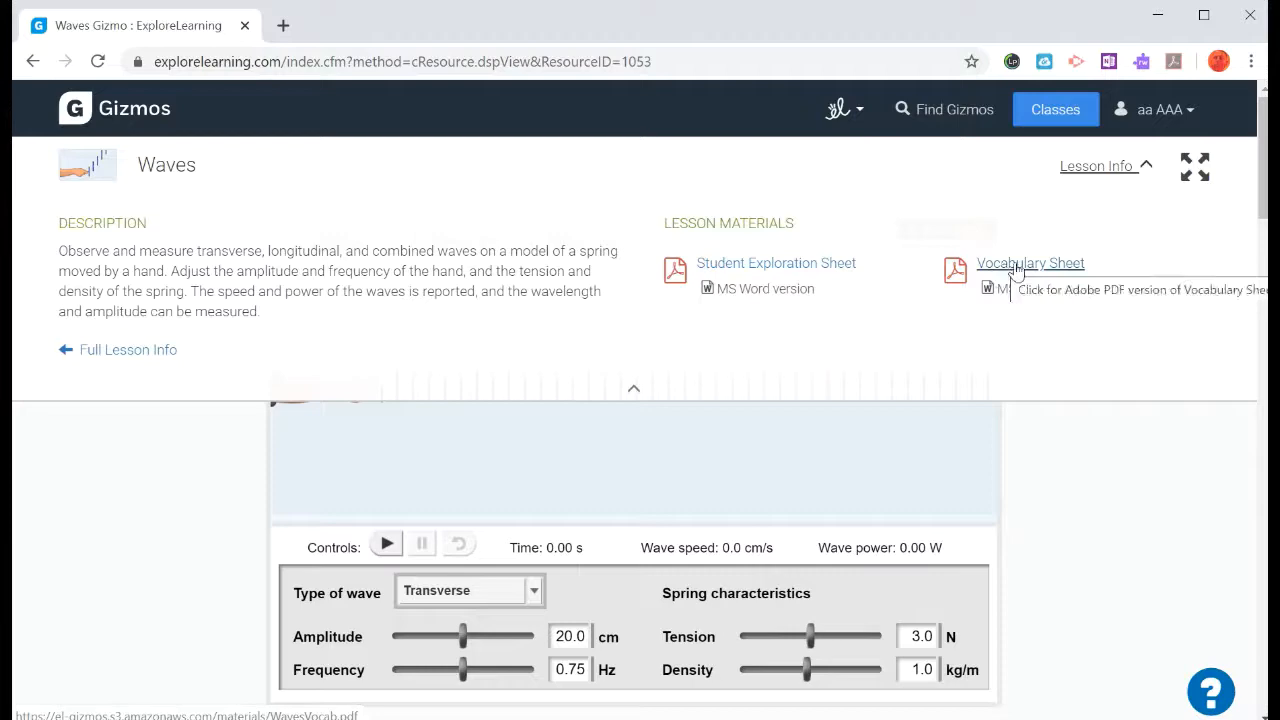
{"action": "left_click", "coordinate": [1032, 264]}
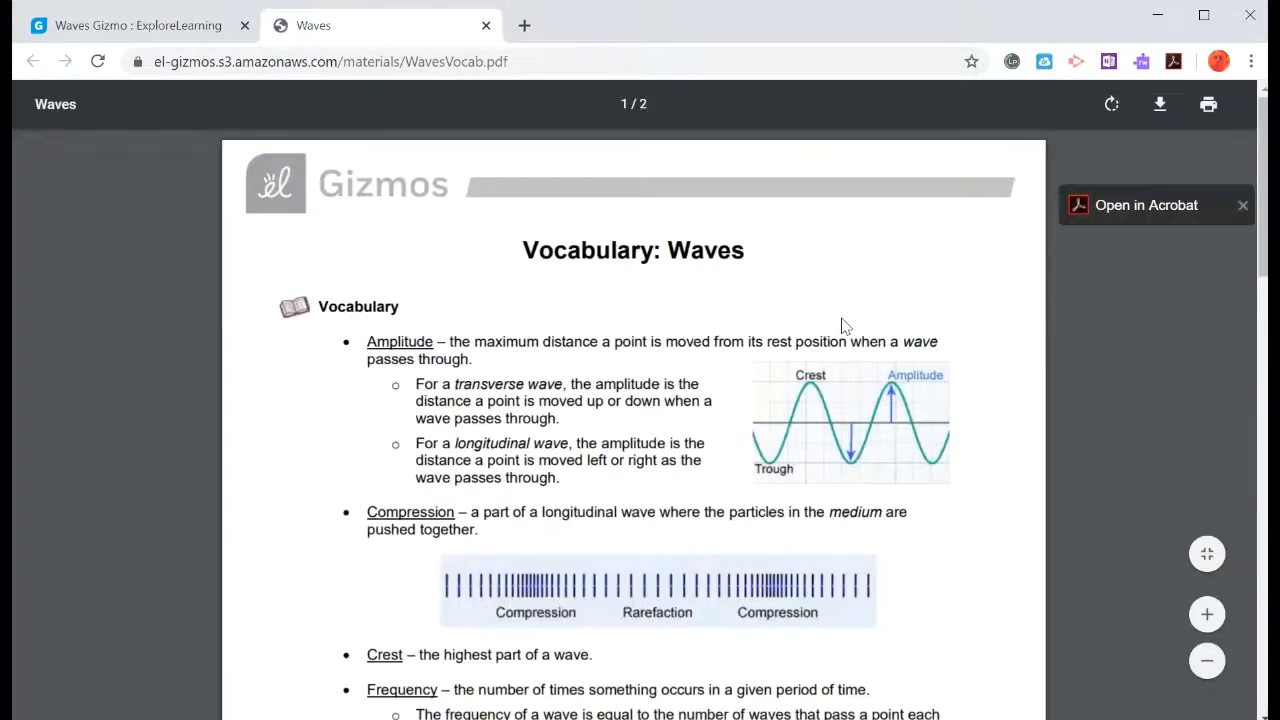
{"action": "scroll", "scroll_direction": "down", "scroll_amount": 3}
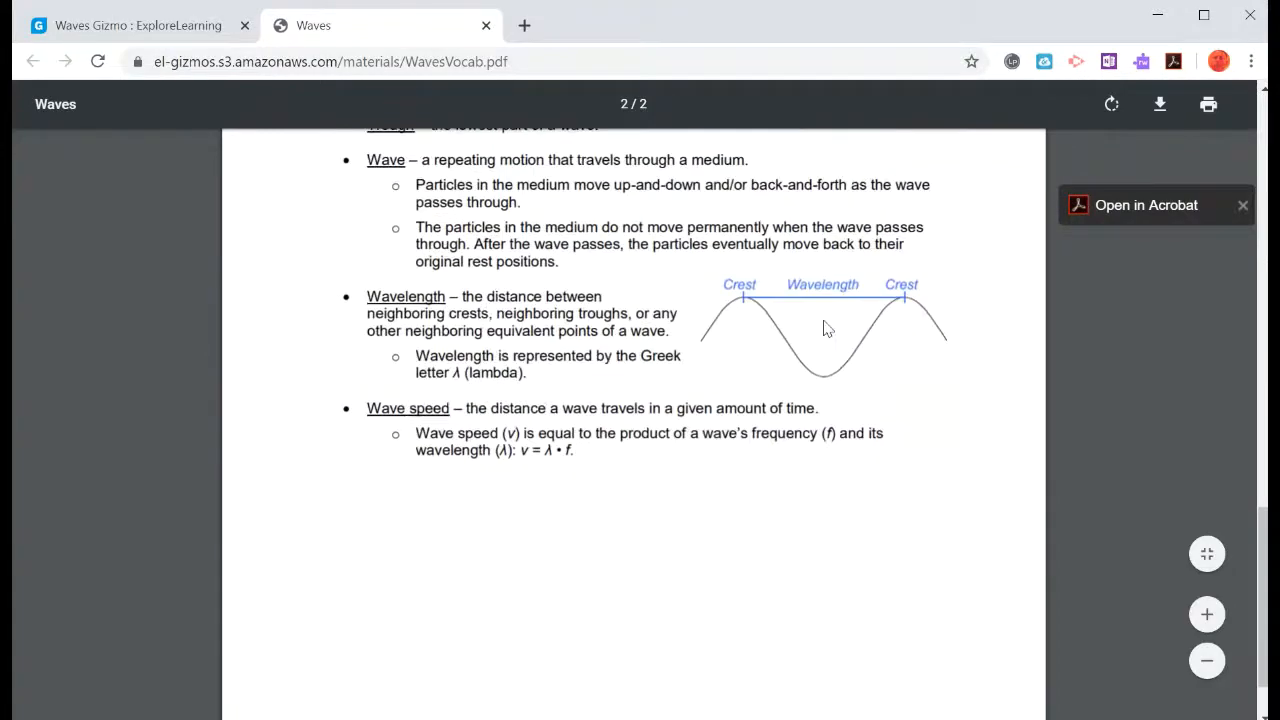
{"action": "scroll", "scroll_direction": "up", "scroll_amount": 3}
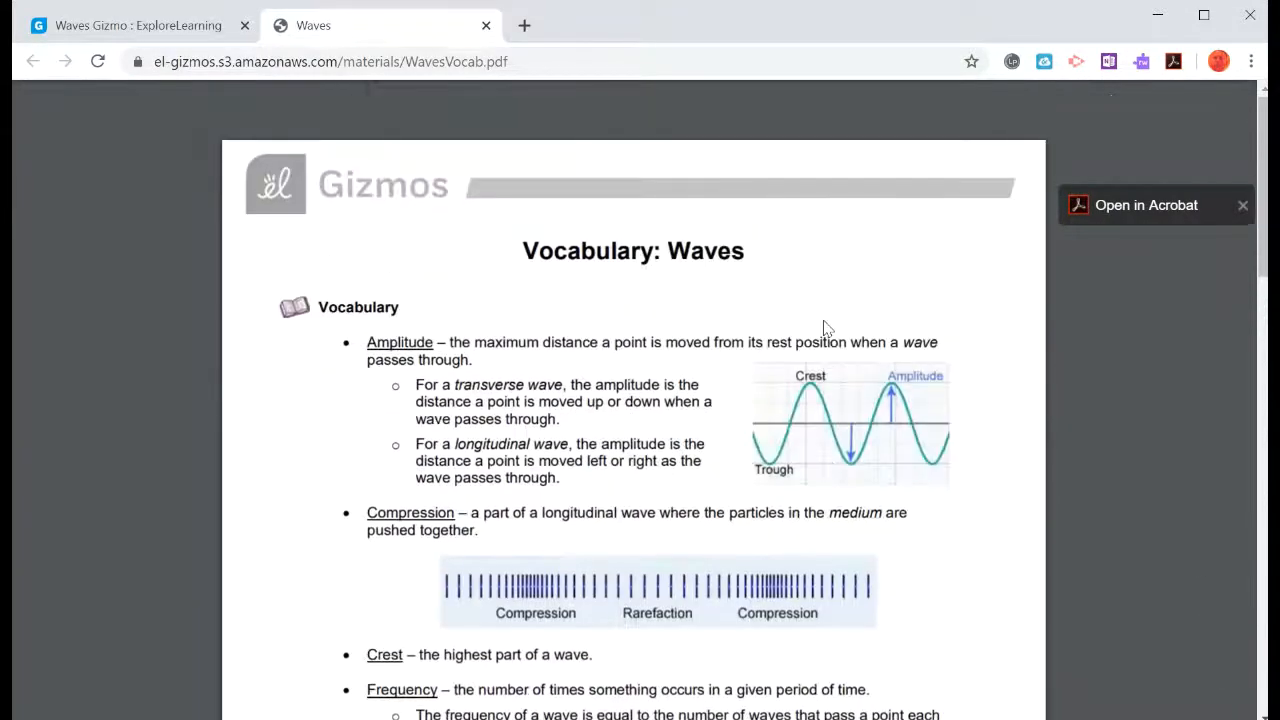
{"action": "scroll", "scroll_direction": "down", "scroll_amount": 3}
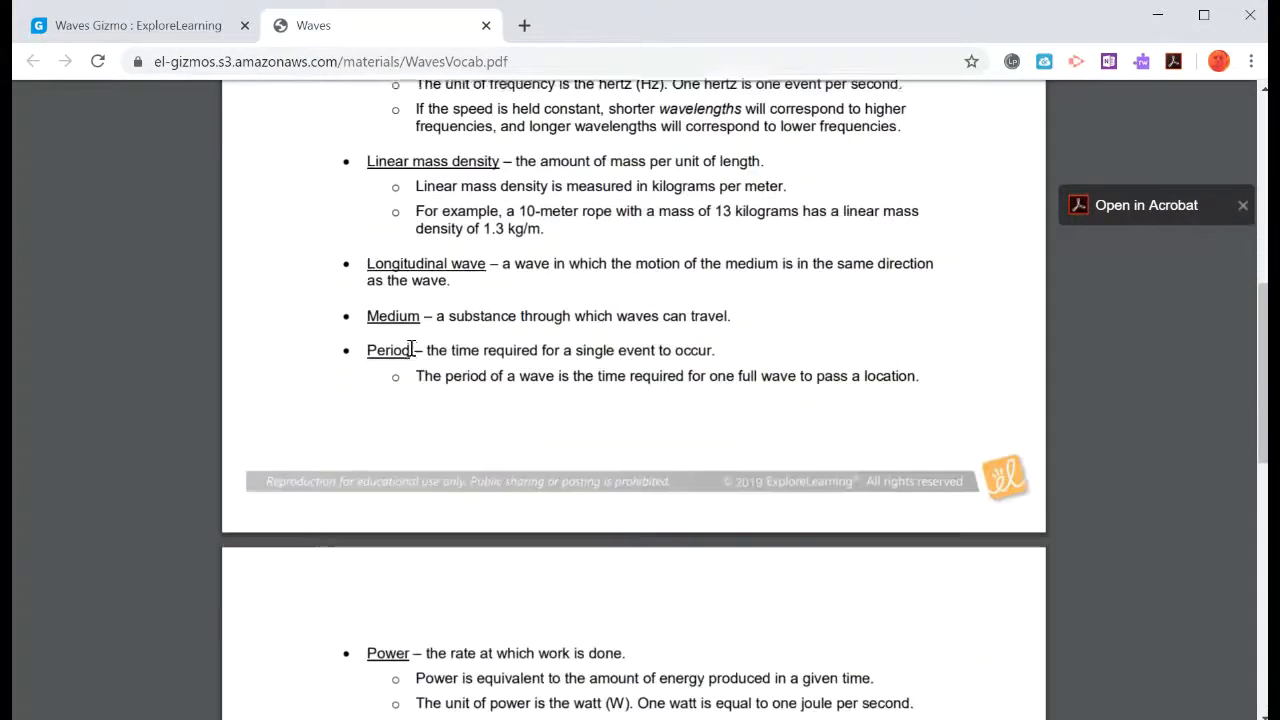
{"action": "scroll", "scroll_direction": "down", "scroll_amount": 3}
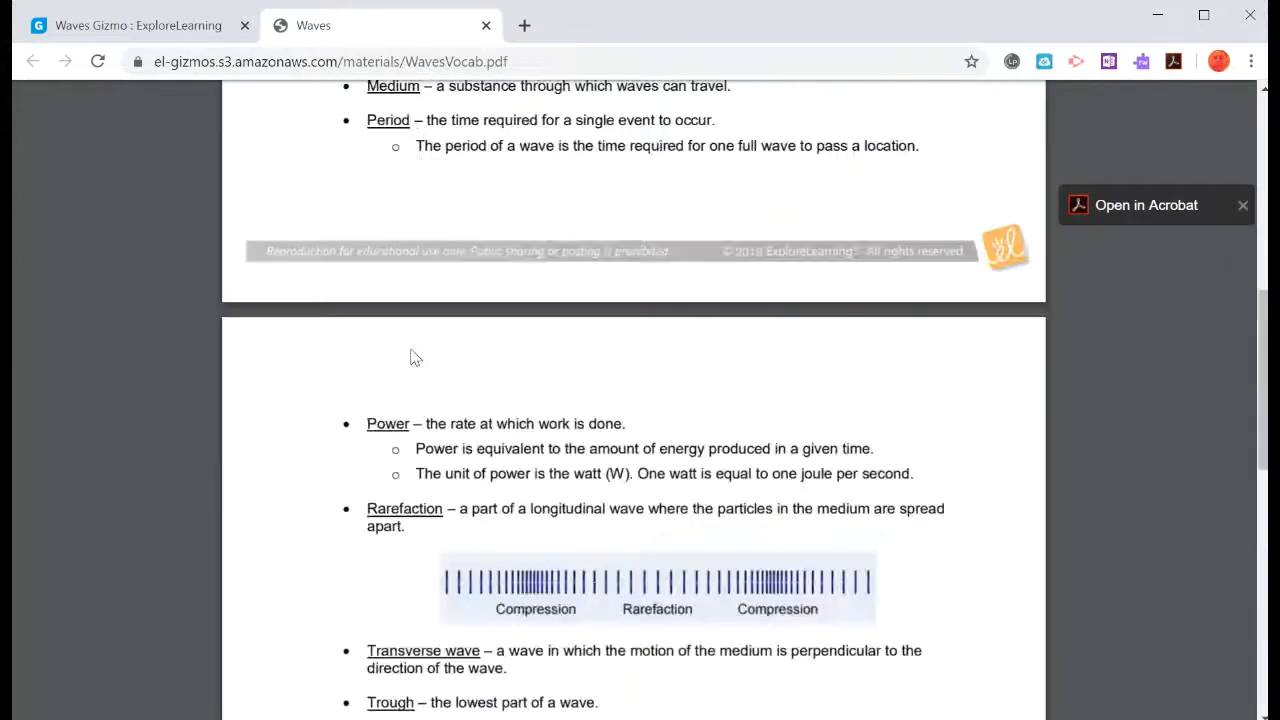
{"action": "left_click", "coordinate": [130, 24]}
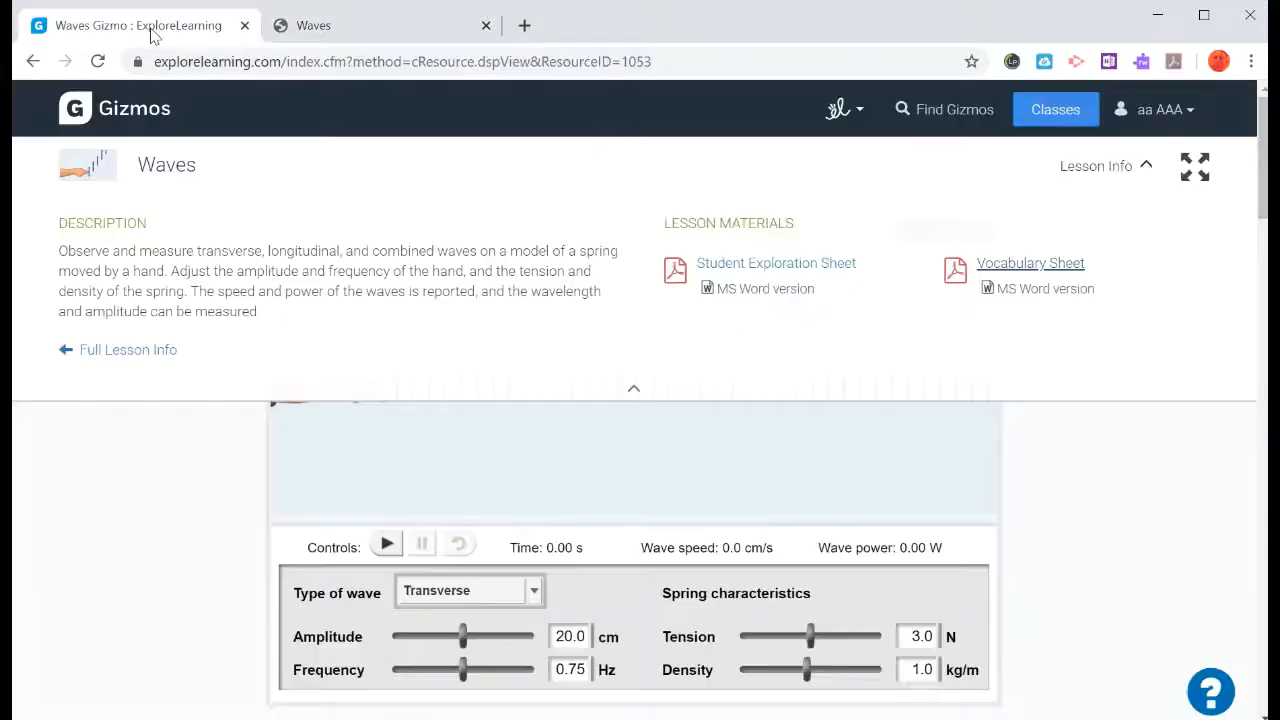
{"action": "mouse_move", "coordinate": [776, 264]}
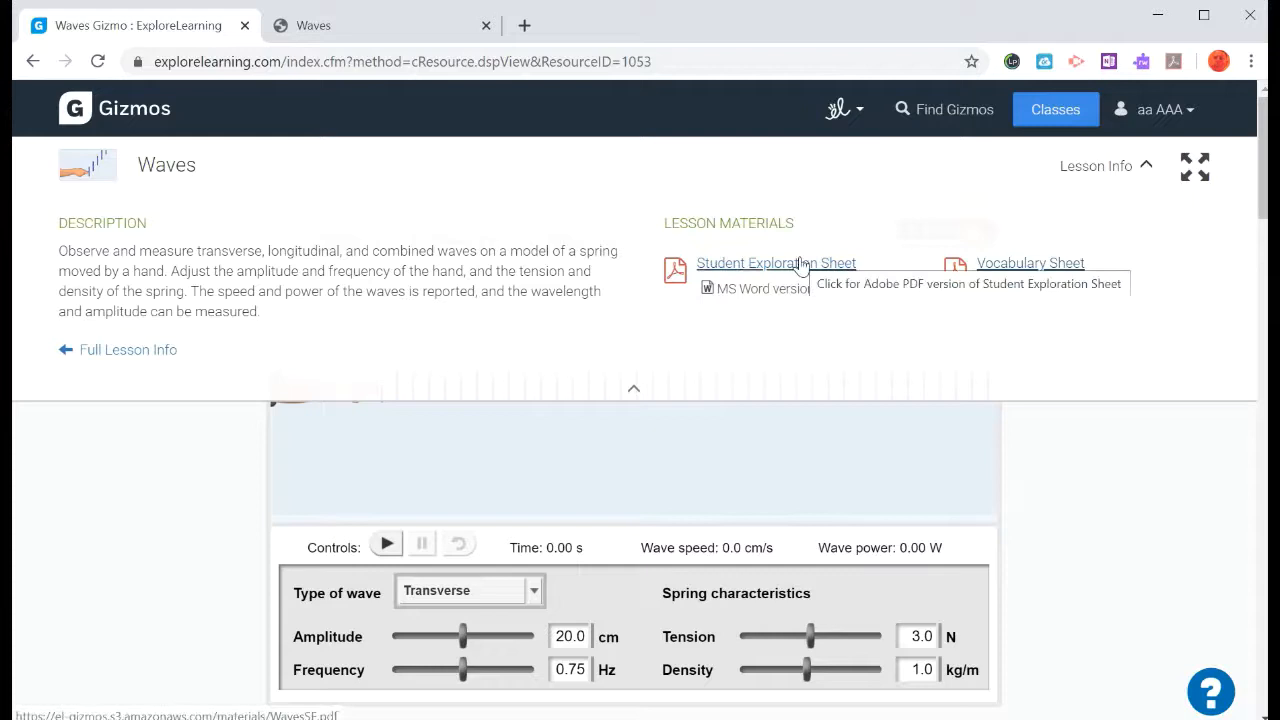
Load the Student Exploration Sheet PDF from Lesson Materials in a new tab
{"action": "left_click", "coordinate": [776, 262]}
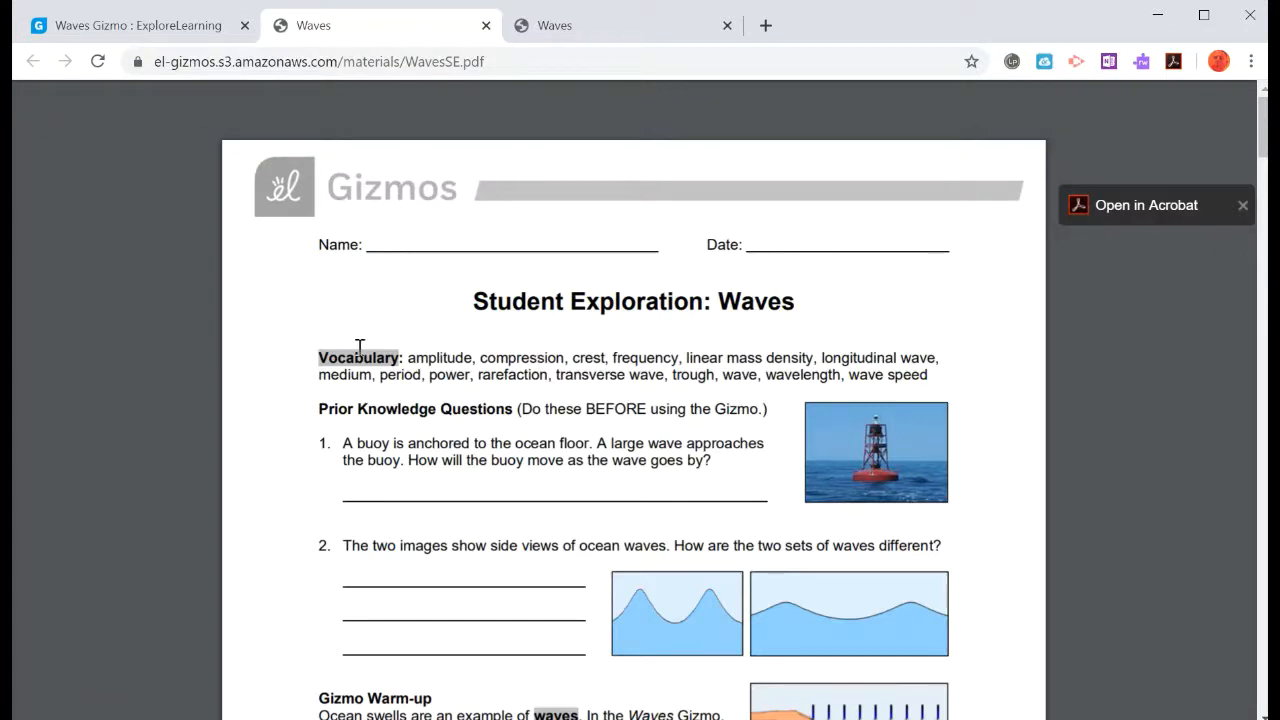
{"action": "scroll", "scroll_direction": "down", "scroll_amount": 3}
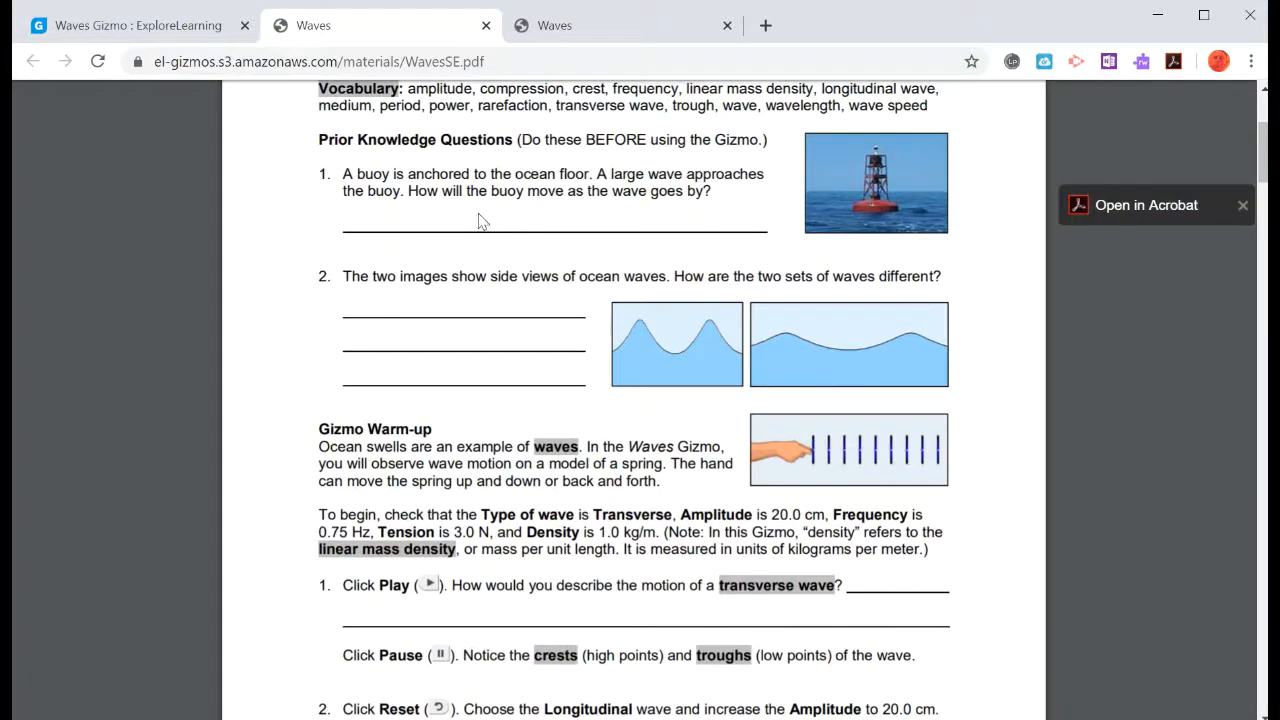
{"action": "mouse_move", "coordinate": [424, 200]}
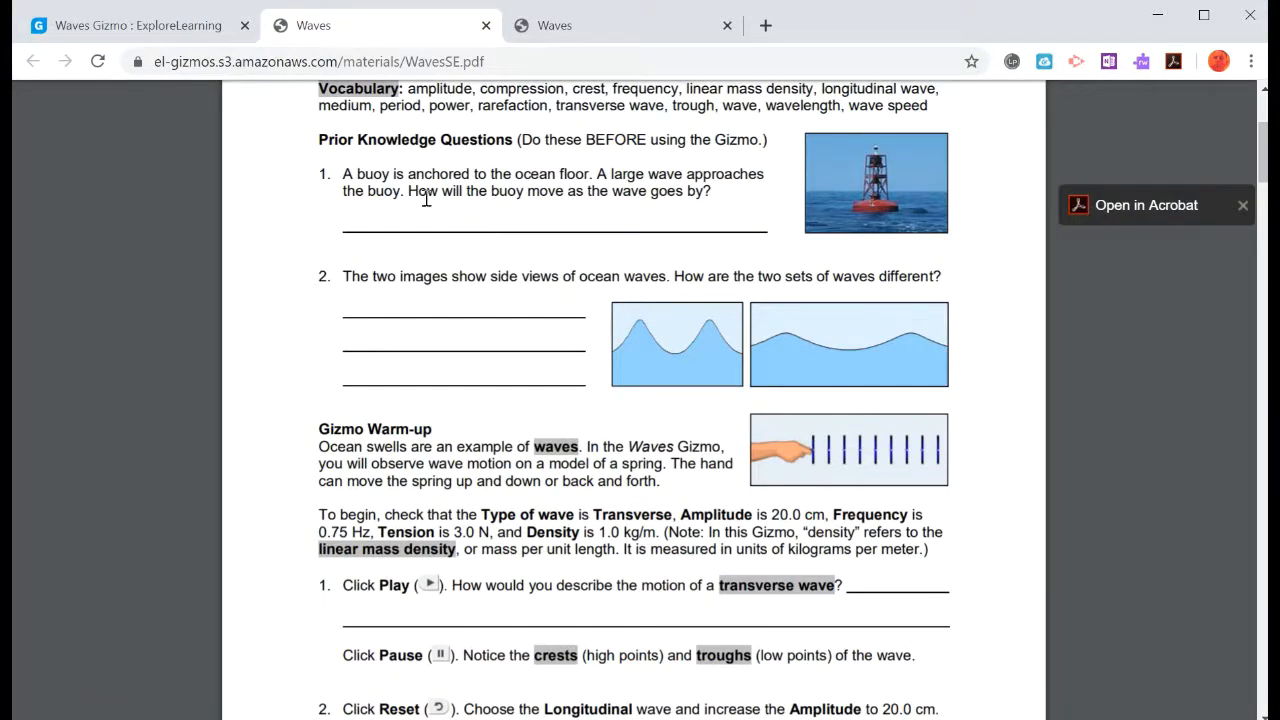
{"action": "mouse_move", "coordinate": [358, 200]}
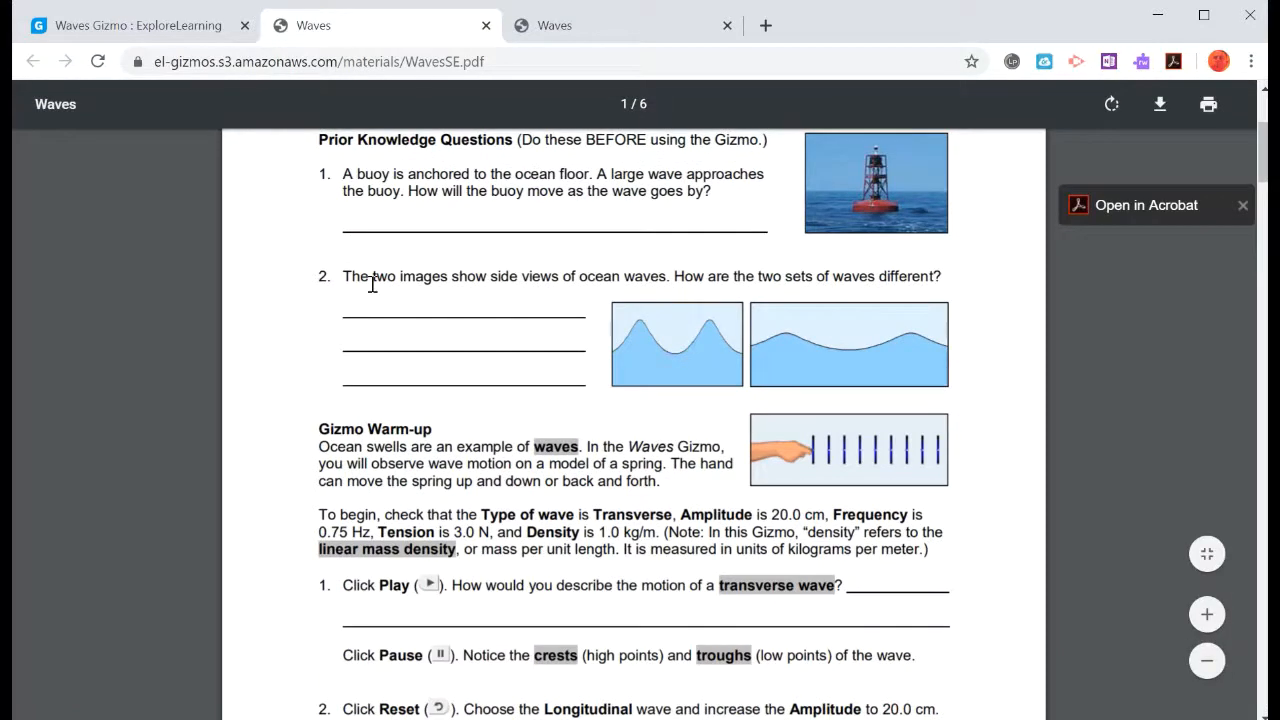
{"action": "mouse_move", "coordinate": [358, 482]}
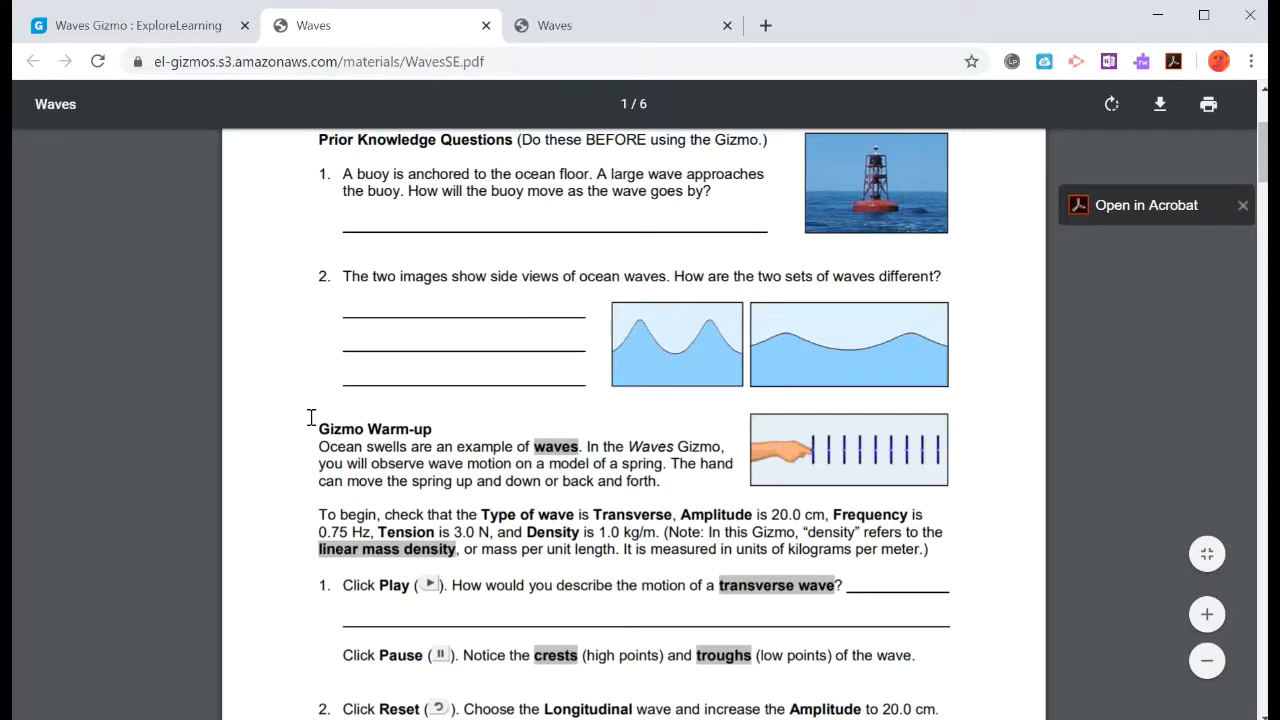
{"action": "scroll", "scroll_direction": "up", "scroll_amount": 3}
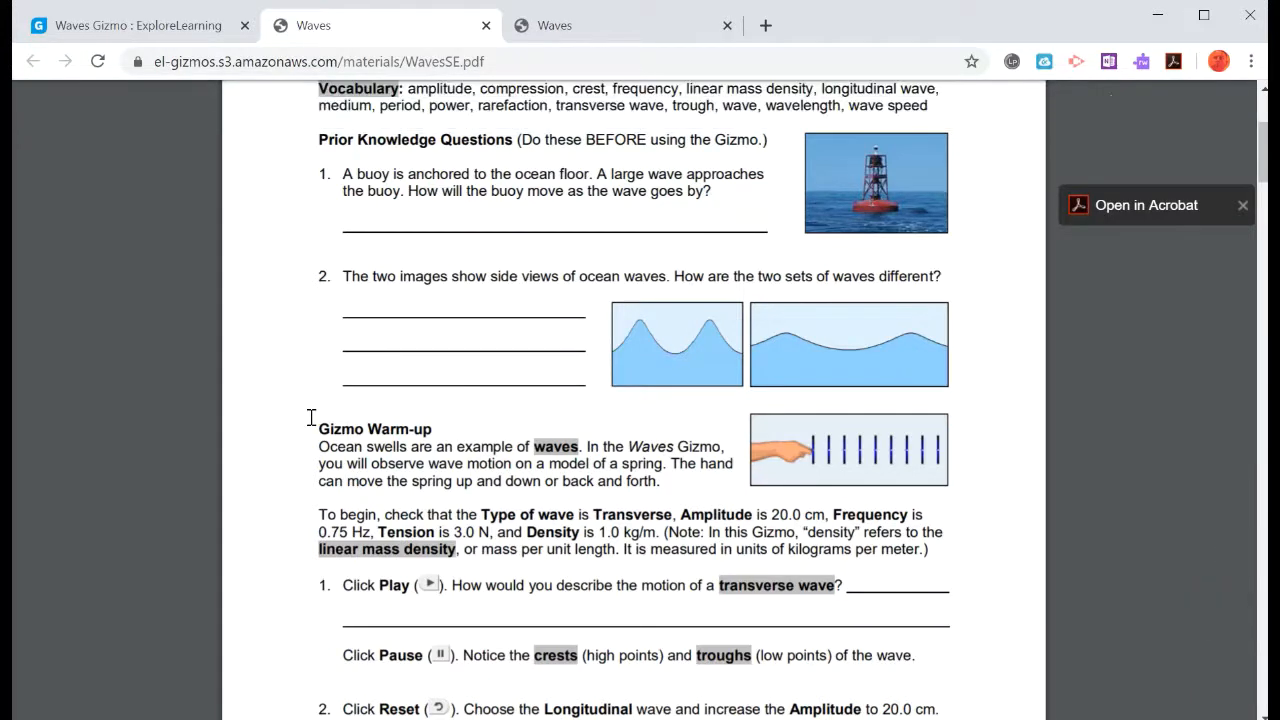
{"action": "scroll", "scroll_direction": "down", "scroll_amount": 3}
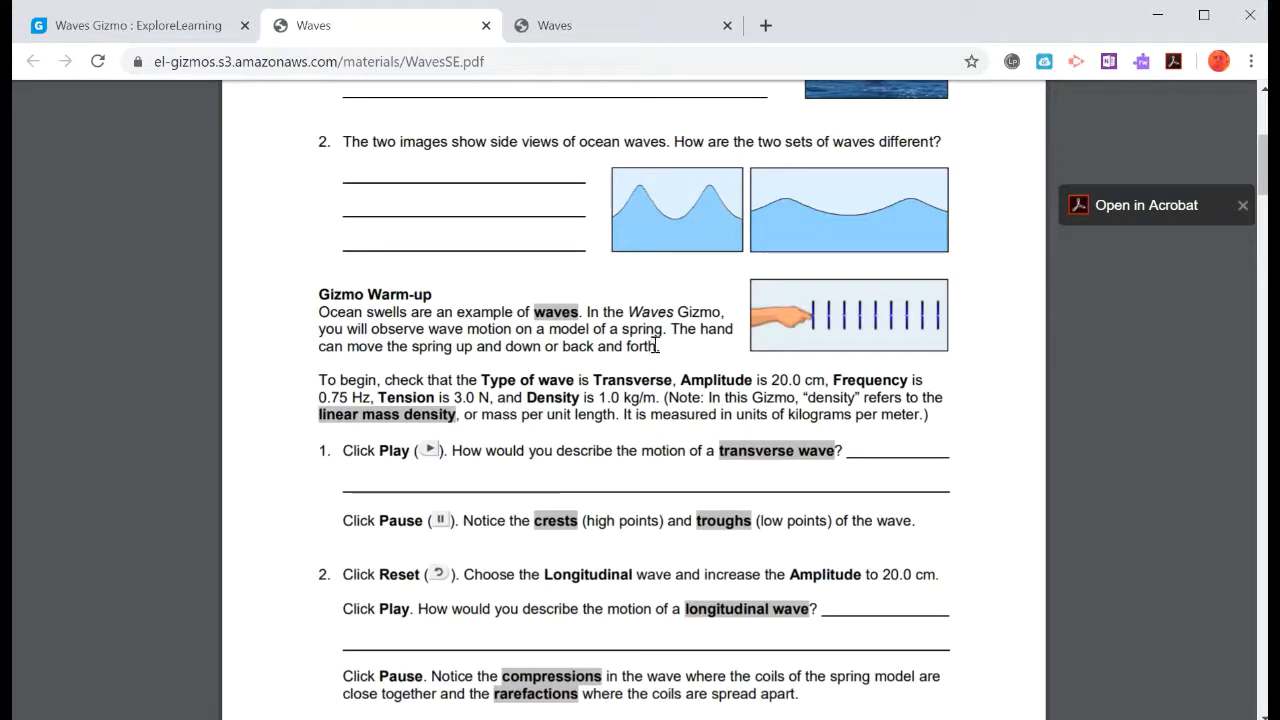
{"action": "mouse_move", "coordinate": [504, 458]}
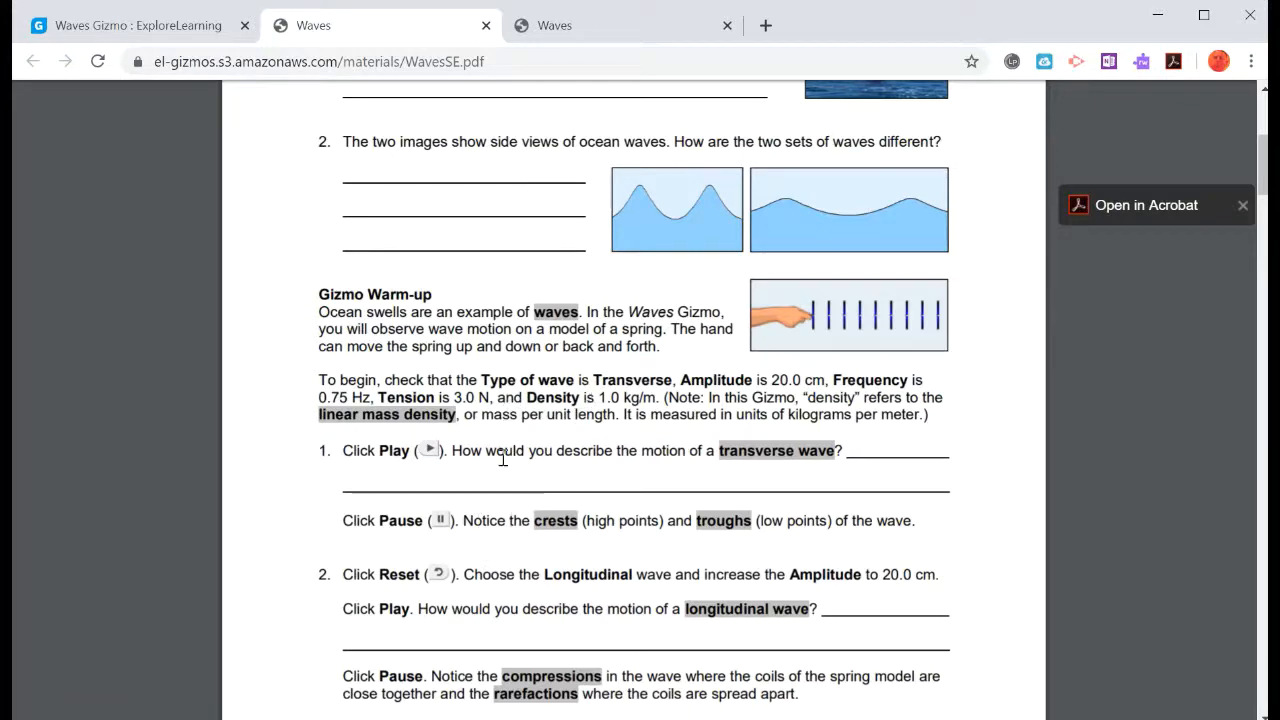
{"action": "scroll", "scroll_direction": "down", "scroll_amount": 3}
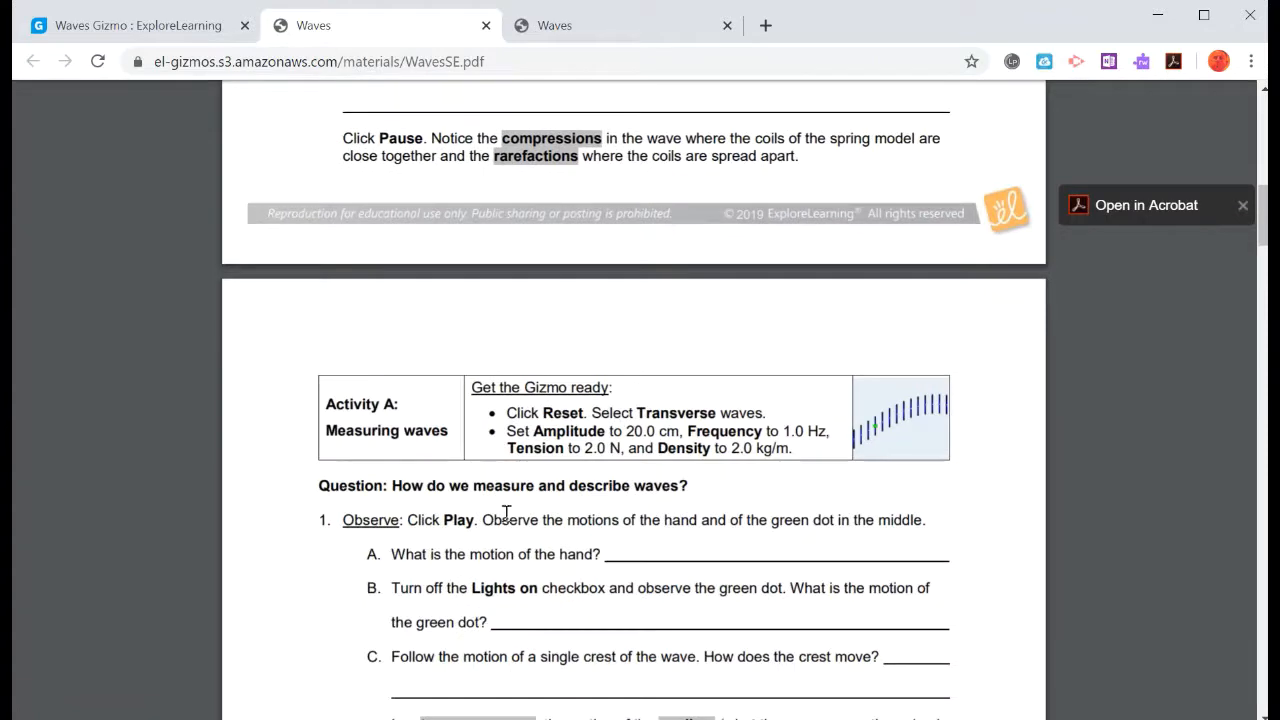
{"action": "scroll", "scroll_direction": "up", "scroll_amount": 3}
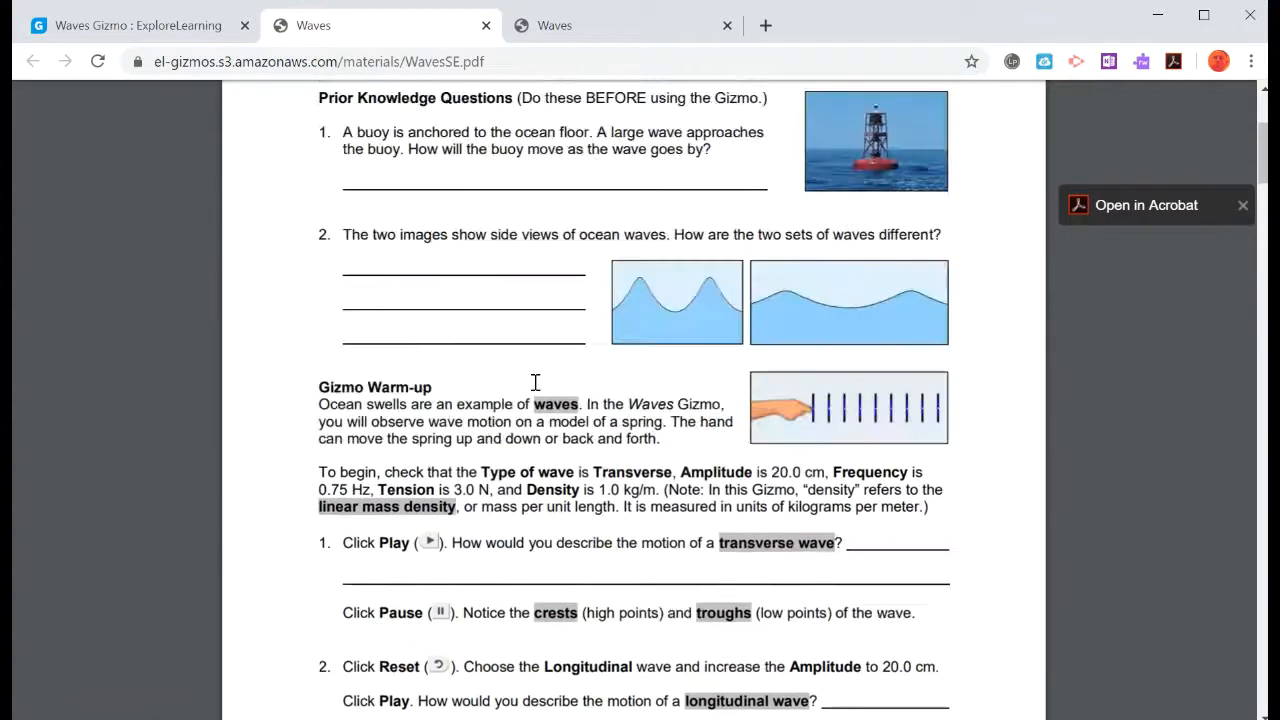
{"action": "scroll", "scroll_direction": "up", "scroll_amount": 3}
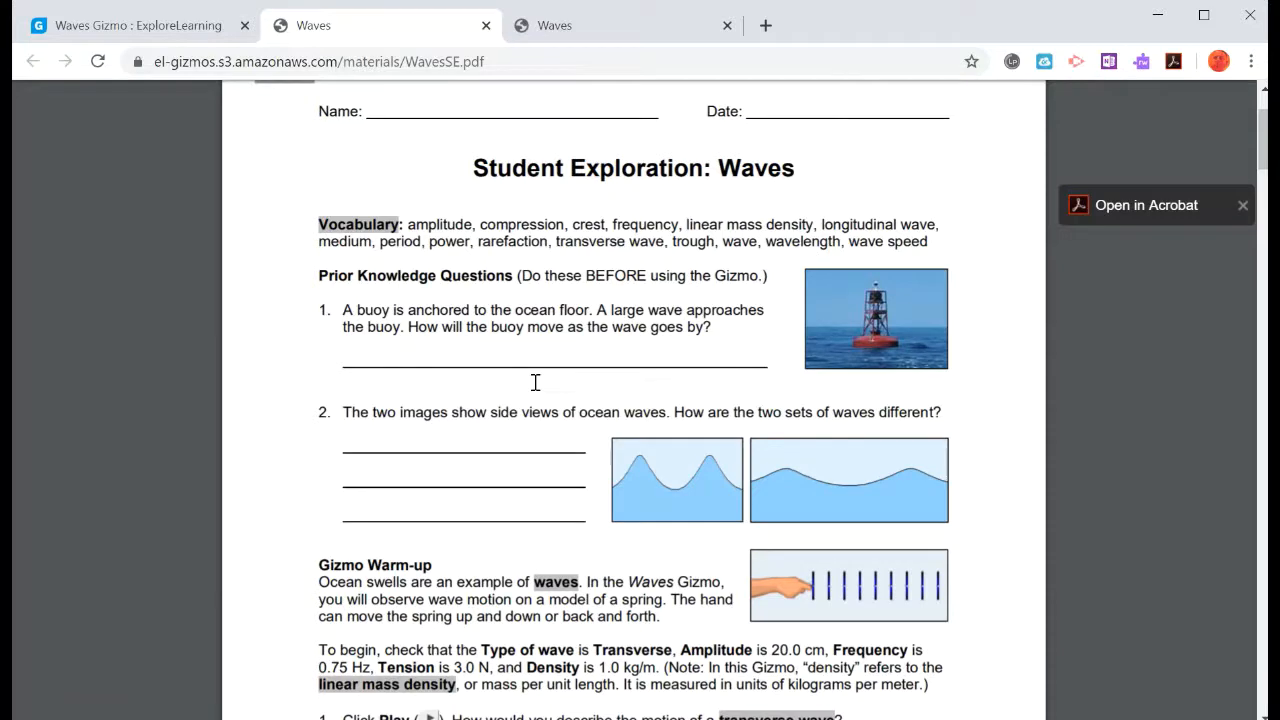
{"action": "scroll", "scroll_direction": "down", "scroll_amount": 3}
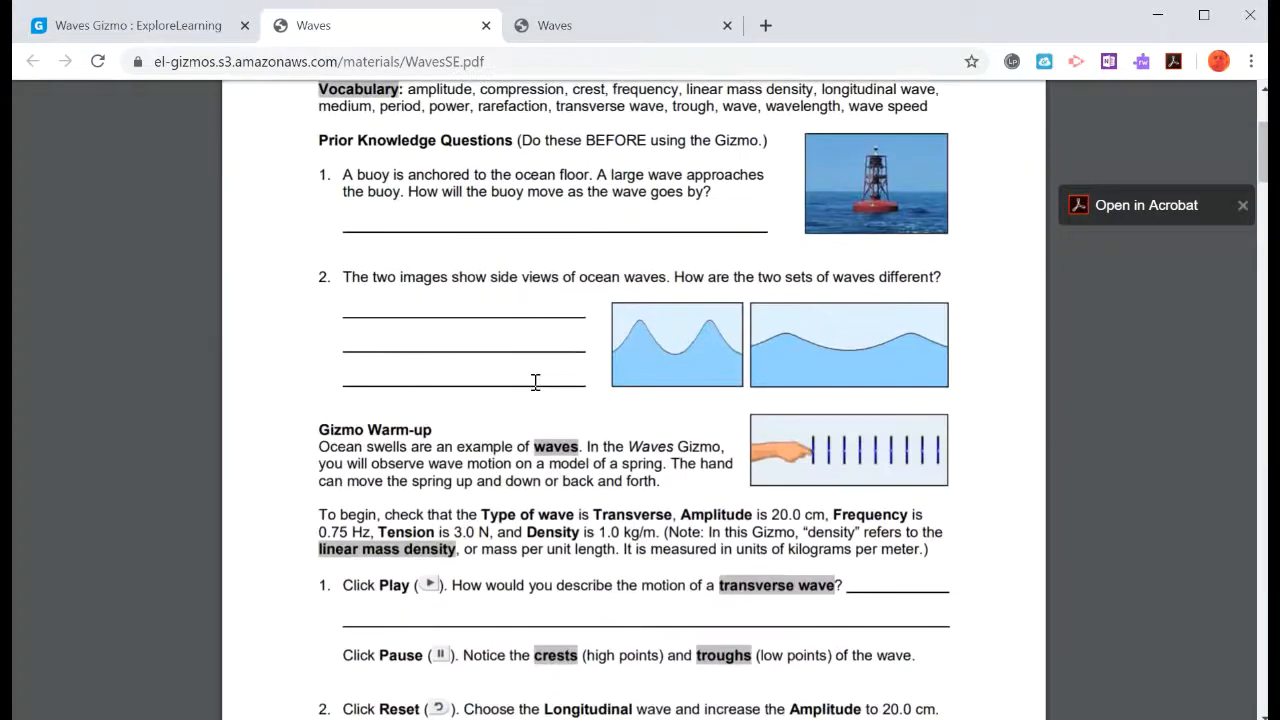
{"action": "scroll", "scroll_direction": "down", "scroll_amount": 3}
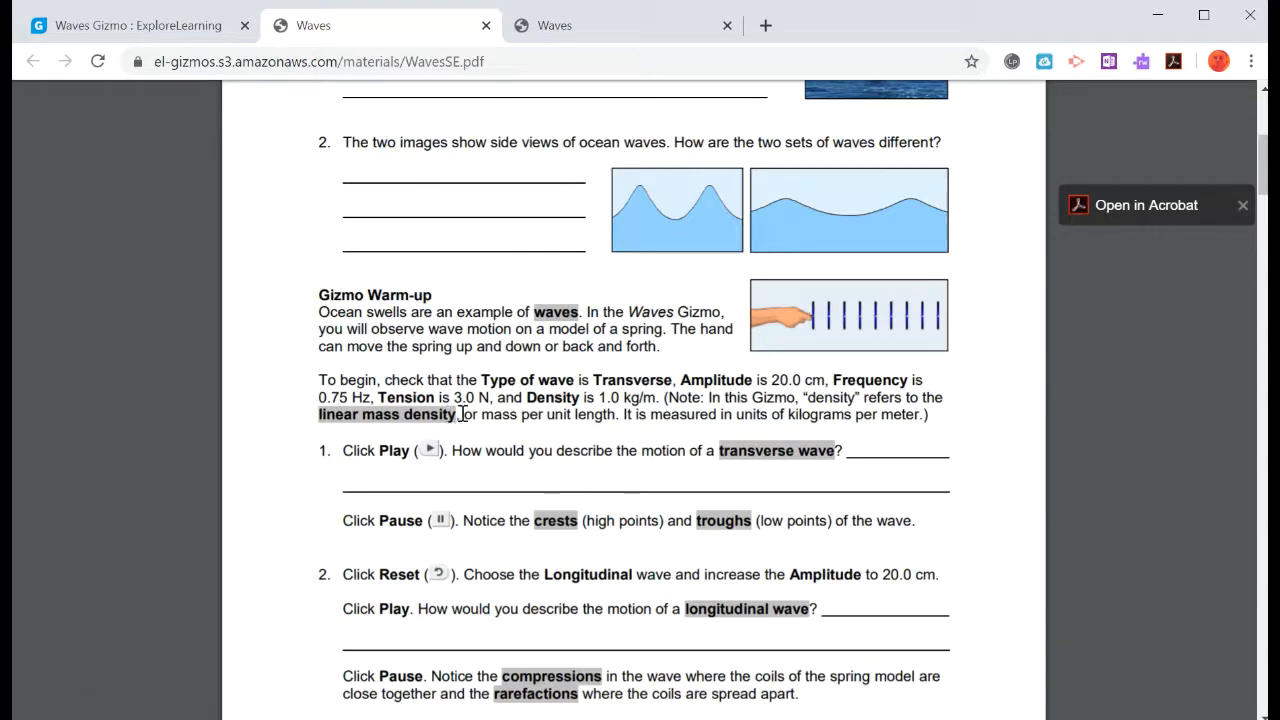
{"action": "mouse_move", "coordinate": [616, 414]}
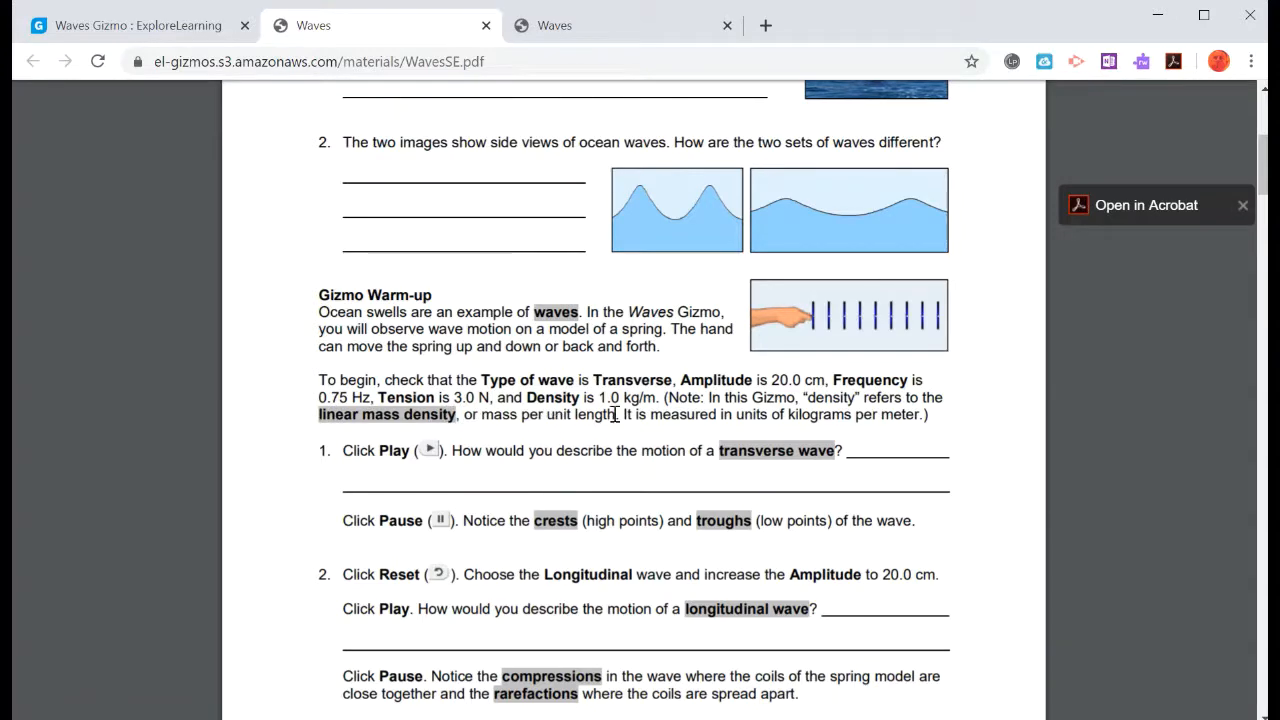
{"action": "scroll", "scroll_direction": "up", "scroll_amount": 3}
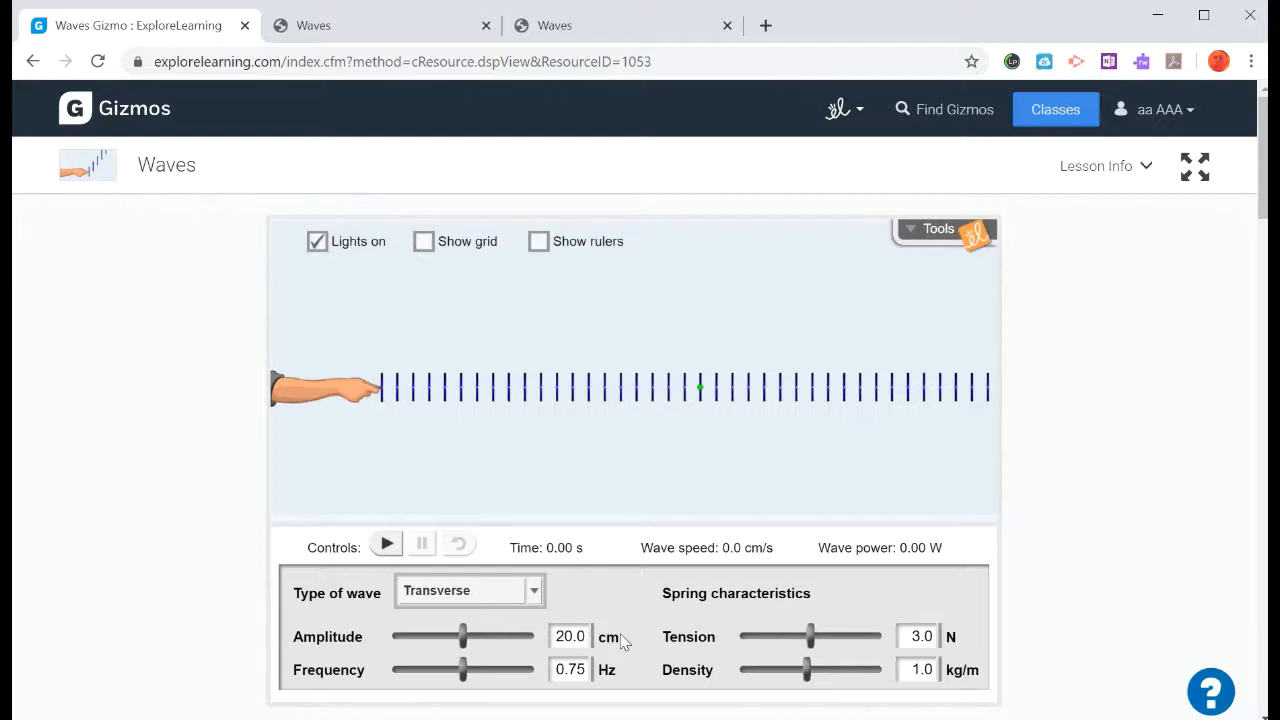
{"action": "mouse_move", "coordinate": [600, 664]}
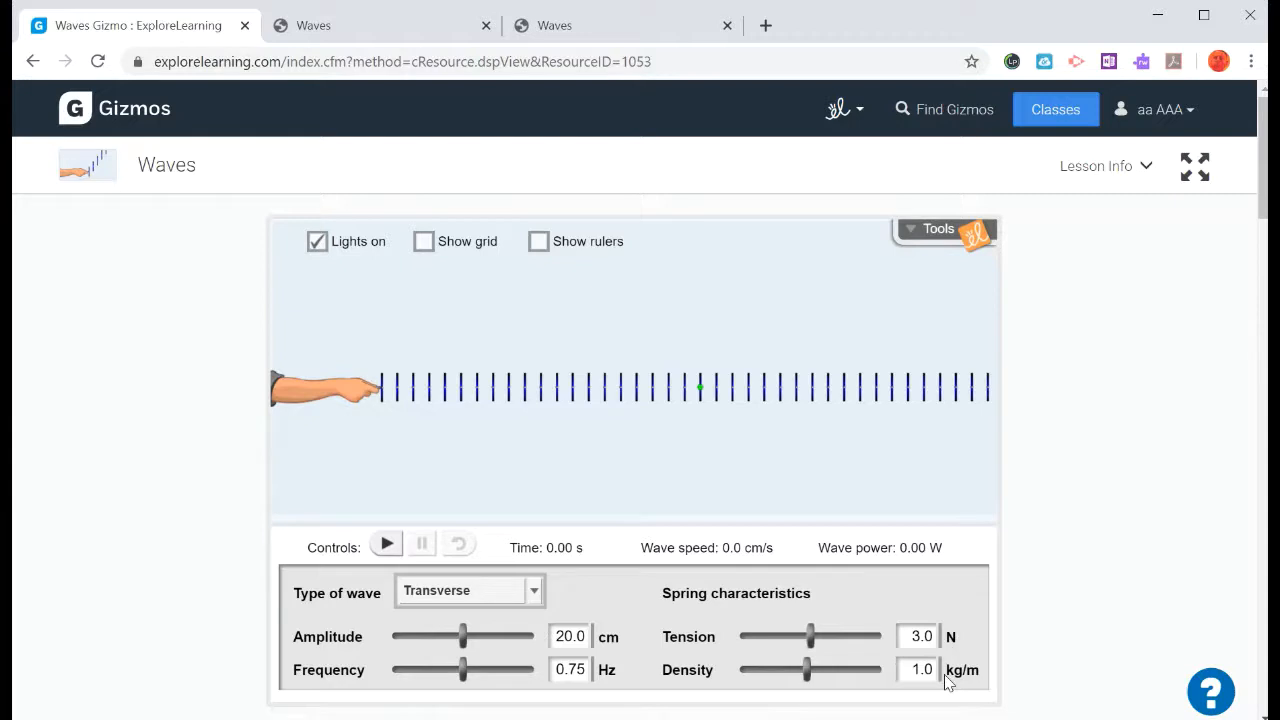
{"action": "mouse_move", "coordinate": [252, 390]}
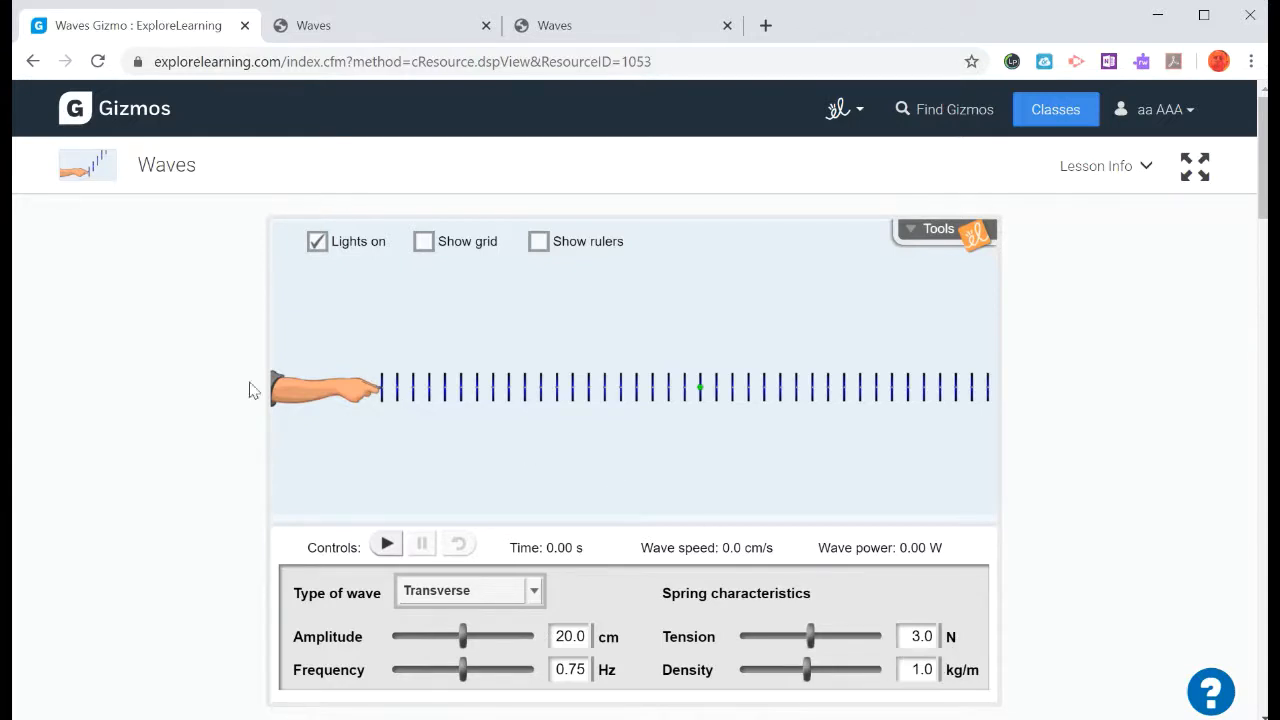
{"action": "mouse_move", "coordinate": [510, 596]}
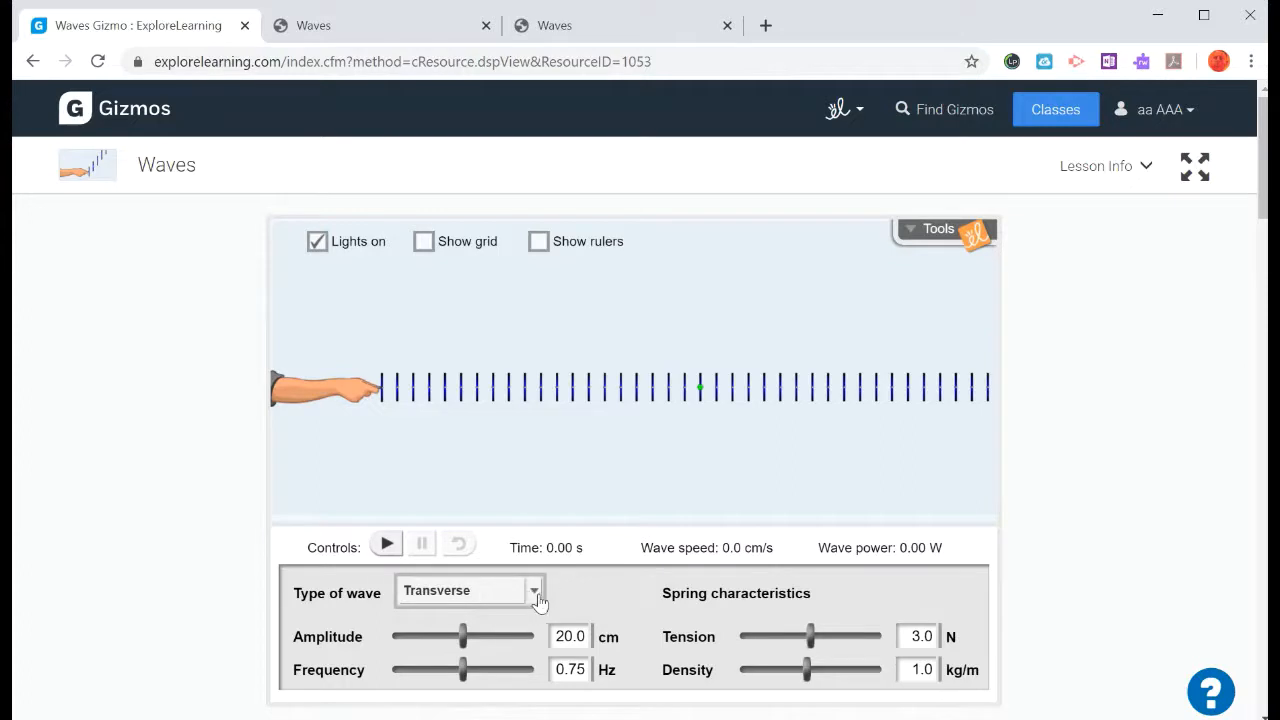
Set Type of wave to Longitudinal, play the animation, then pause it
{"action": "left_click", "coordinate": [532, 590]}
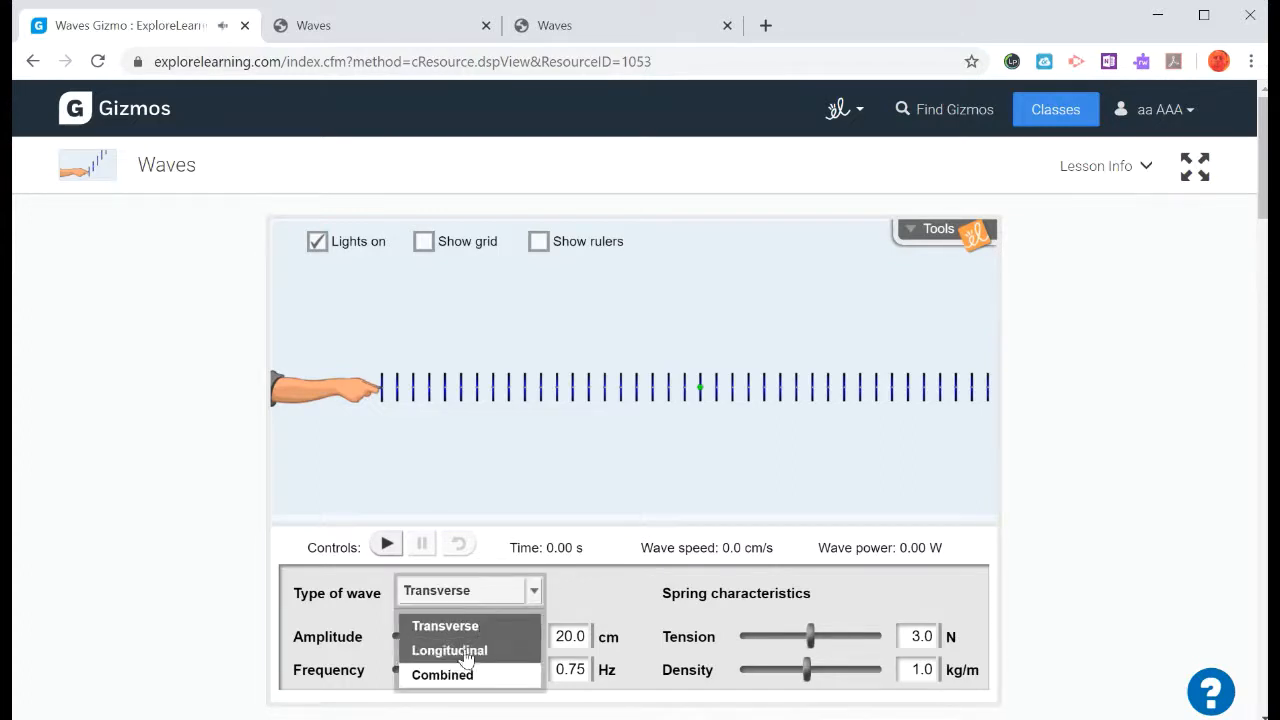
{"action": "left_click", "coordinate": [448, 650]}
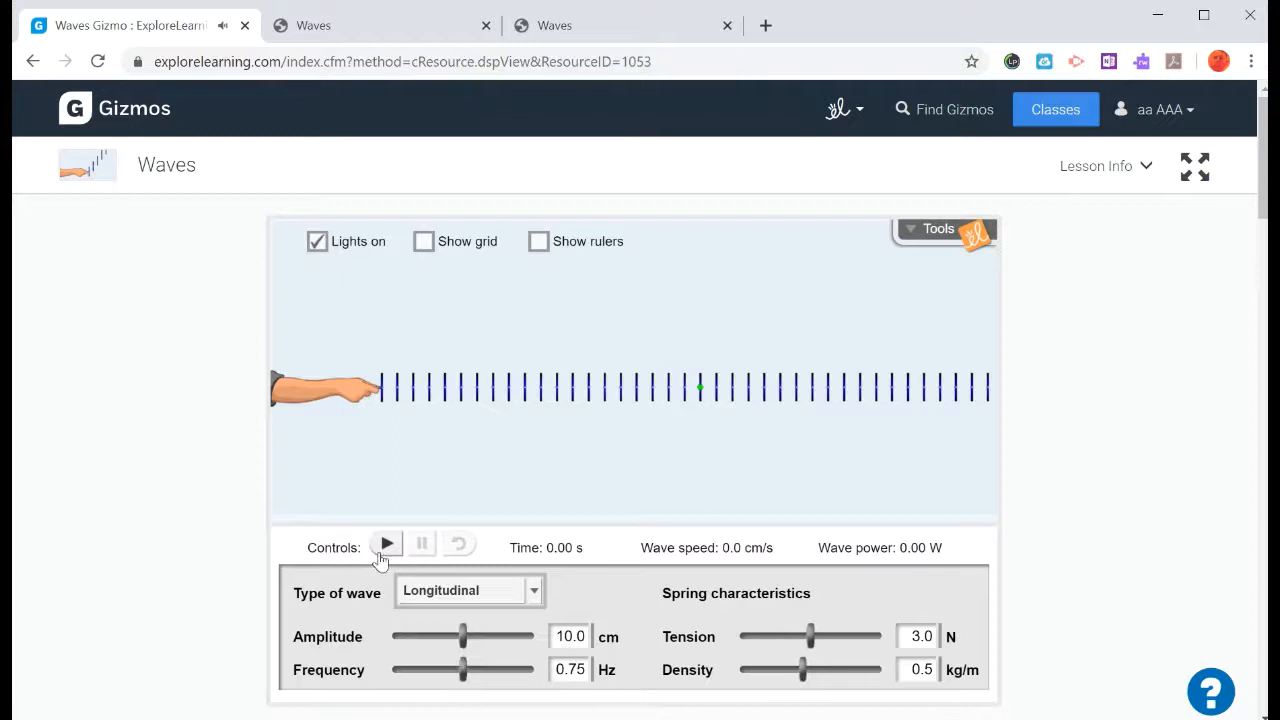
{"action": "left_click", "coordinate": [386, 544]}
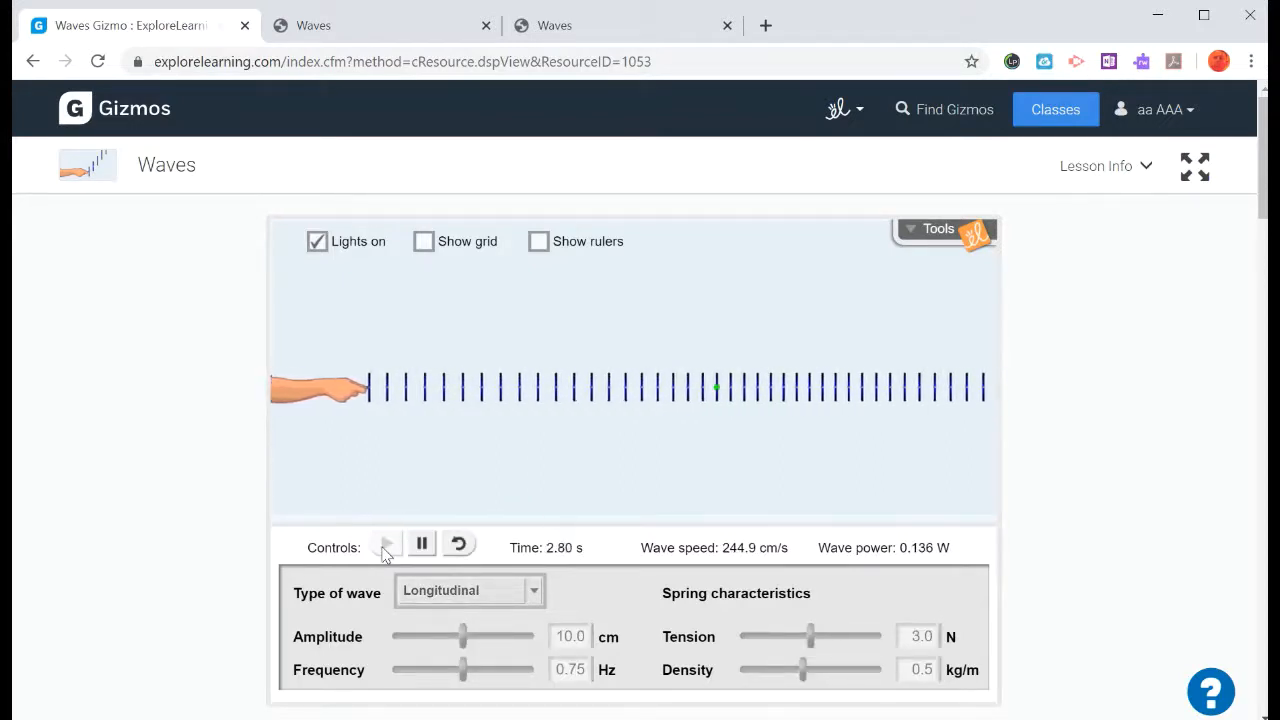
{"action": "left_click", "coordinate": [384, 544]}
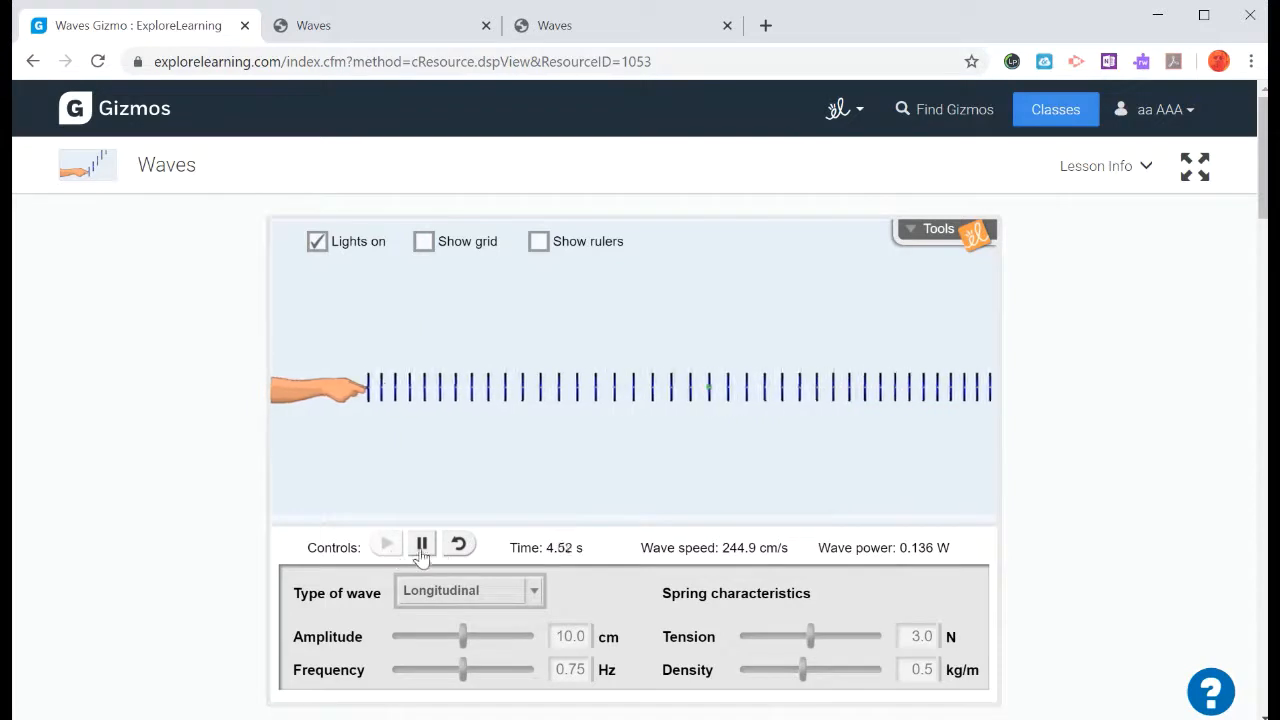
{"action": "left_click", "coordinate": [470, 590]}
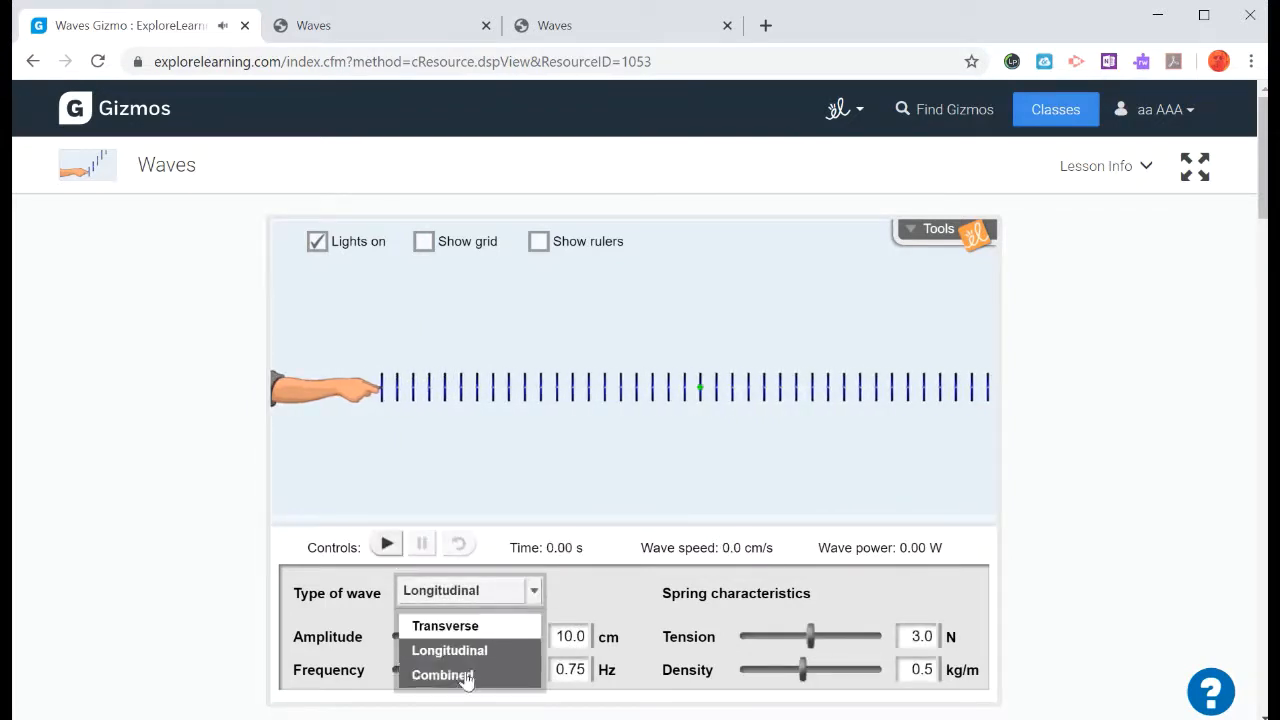
Set Type of wave to Combined, play and pause the animation, then reset to time zero
{"action": "left_click", "coordinate": [442, 676]}
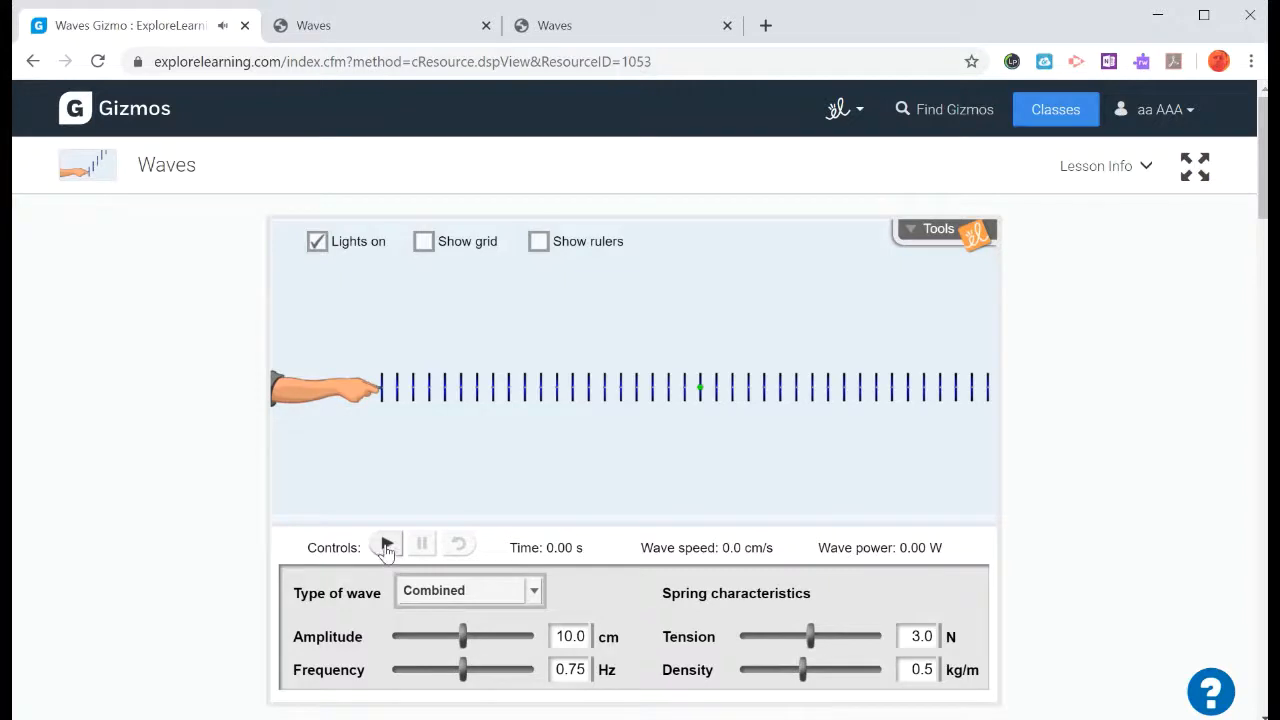
{"action": "left_click", "coordinate": [384, 544]}
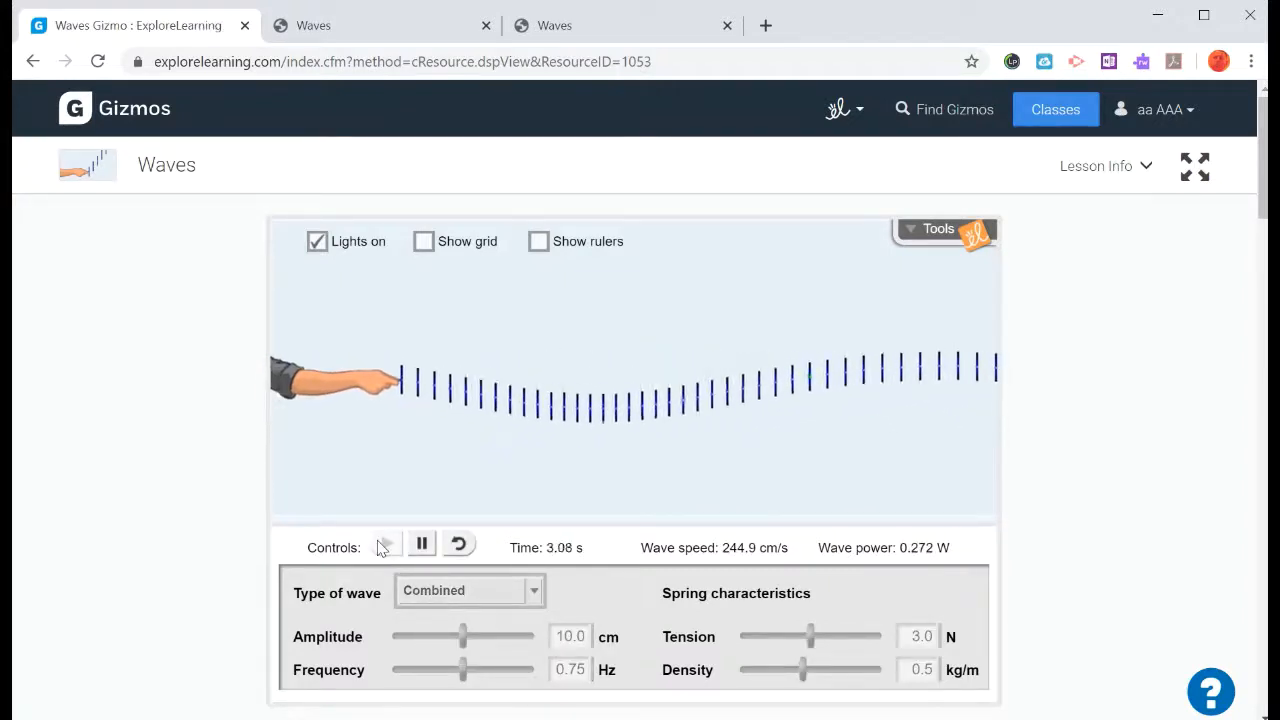
{"action": "left_click", "coordinate": [384, 544]}
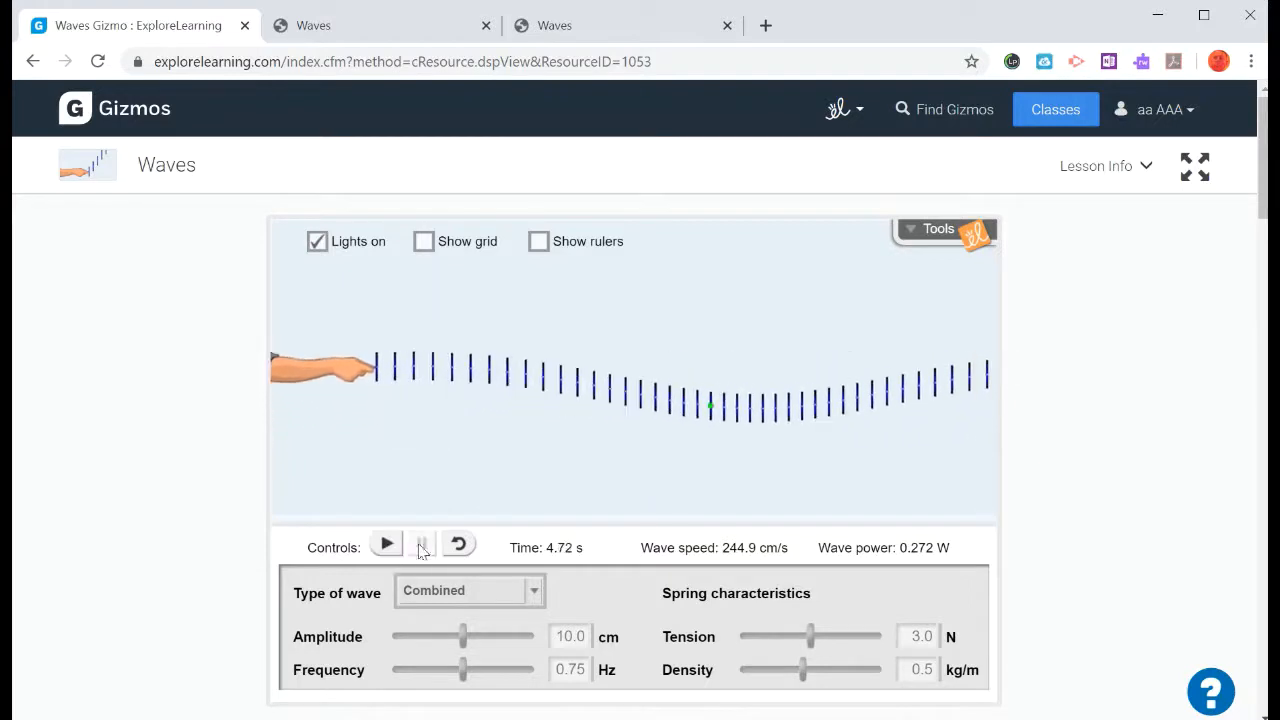
{"action": "left_click", "coordinate": [460, 544]}
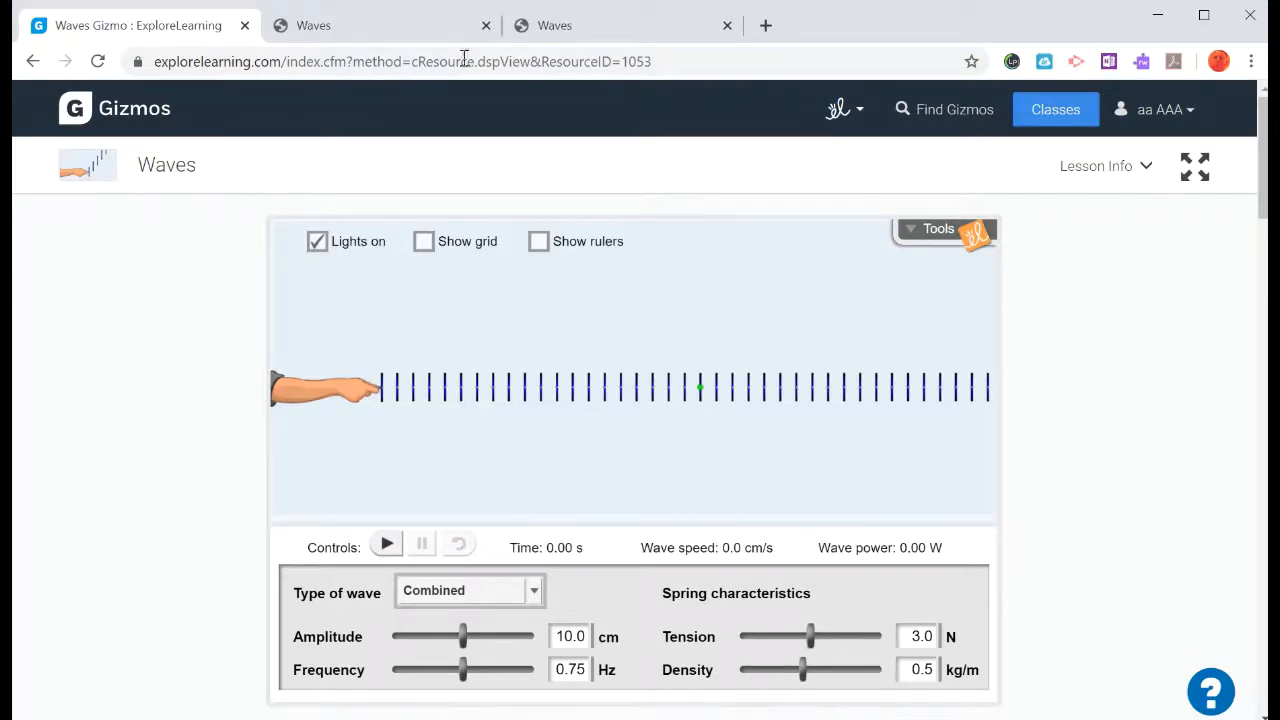
{"action": "left_click", "coordinate": [380, 24]}
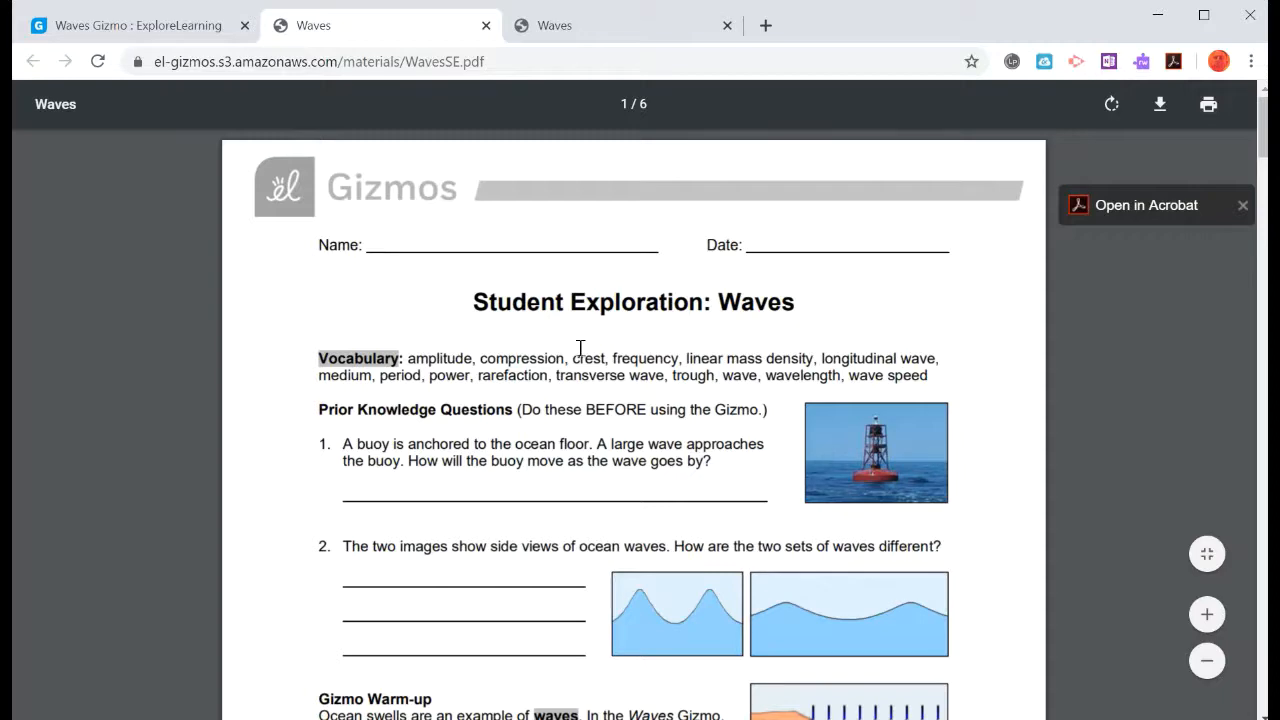
{"action": "left_click", "coordinate": [556, 24]}
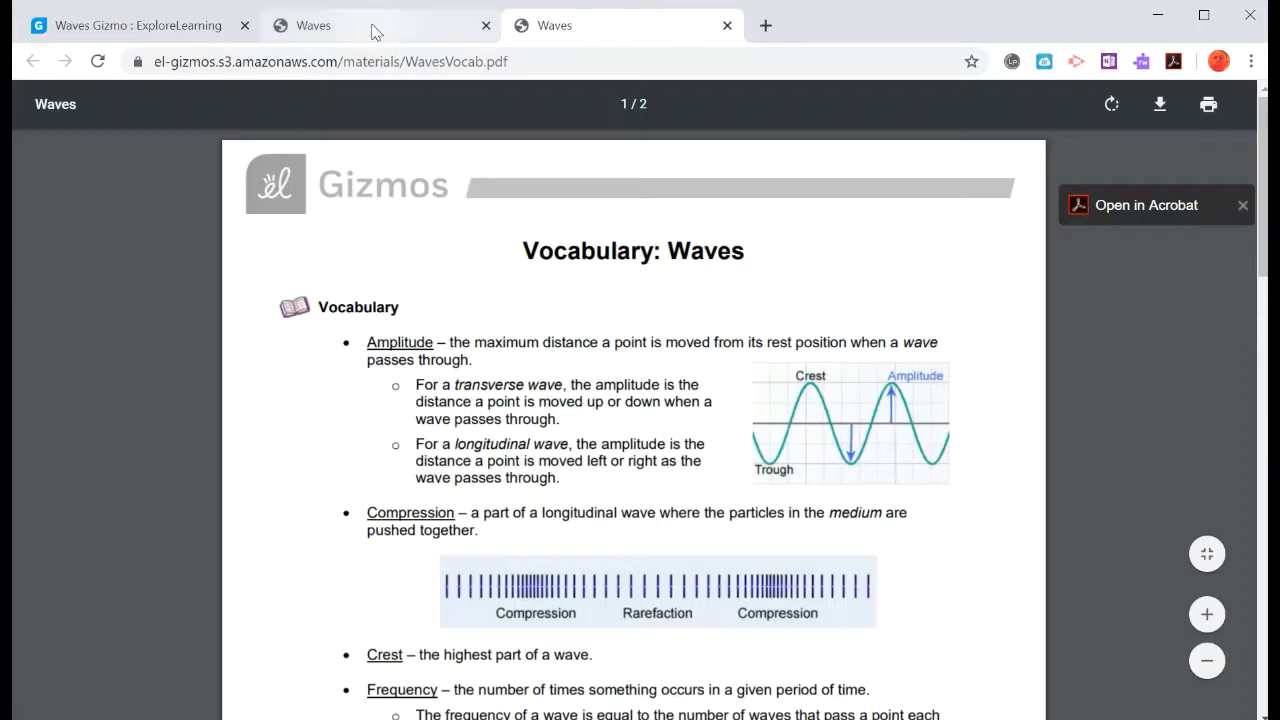
{"action": "left_click", "coordinate": [140, 24]}
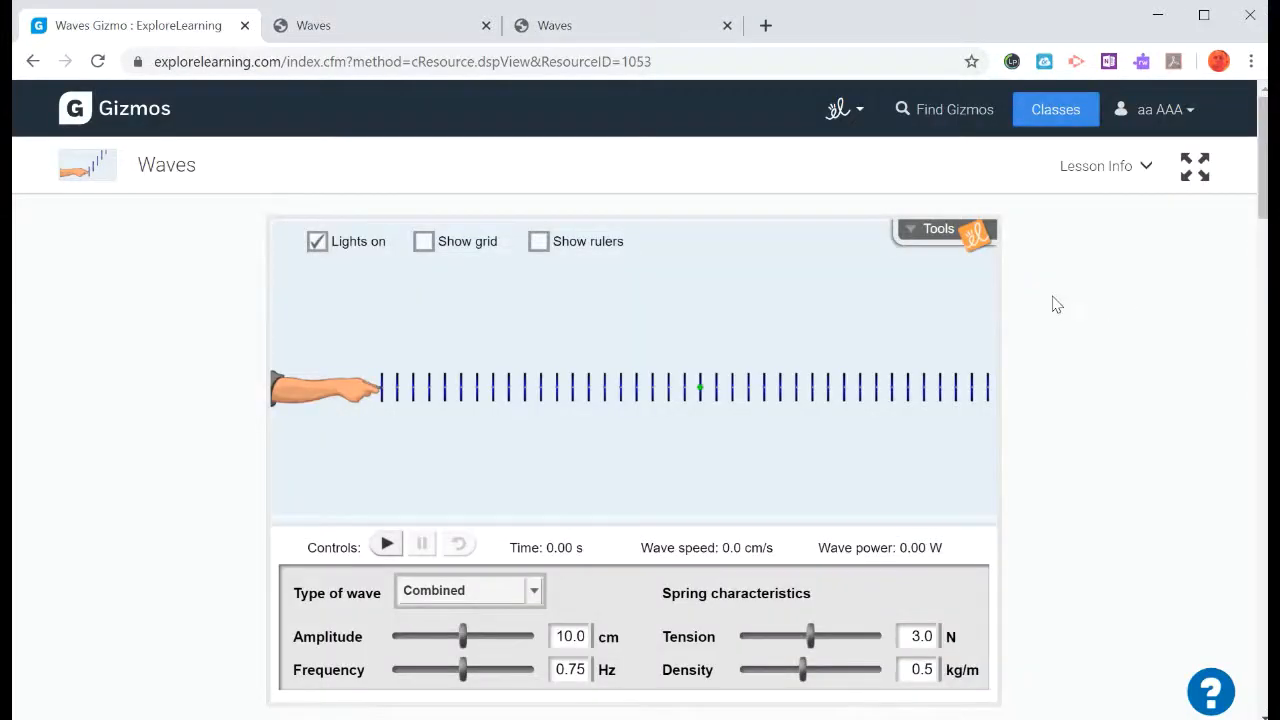